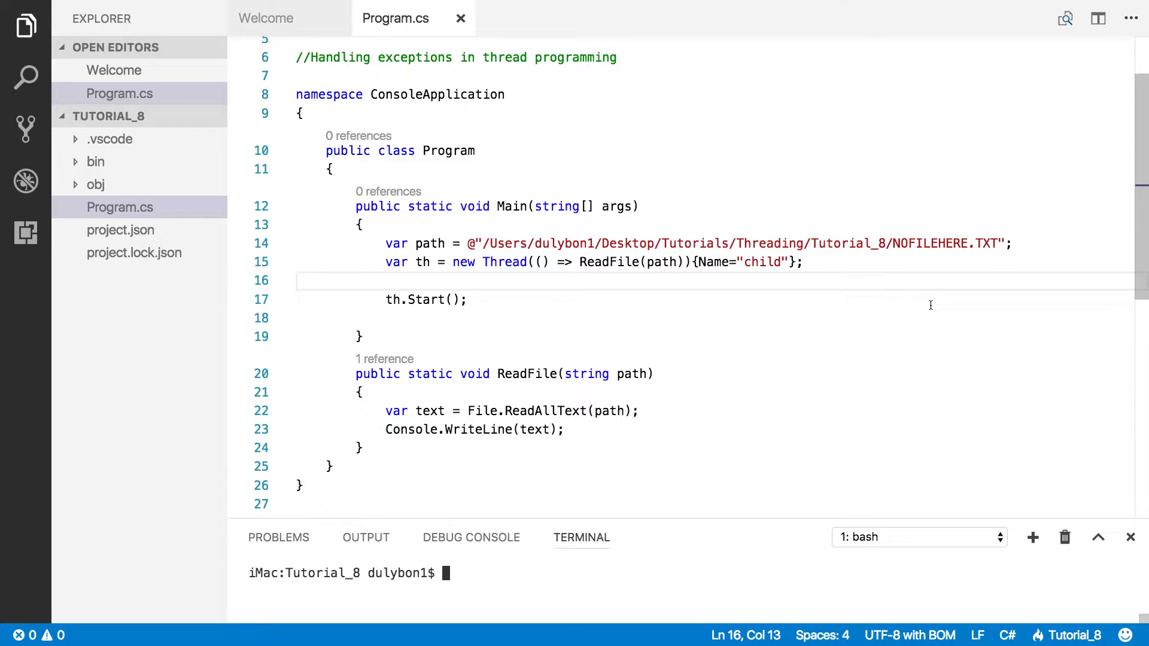
Step: Review Program.cs and highlight the ReadFile method name to show its uses
scroll("up", 3)
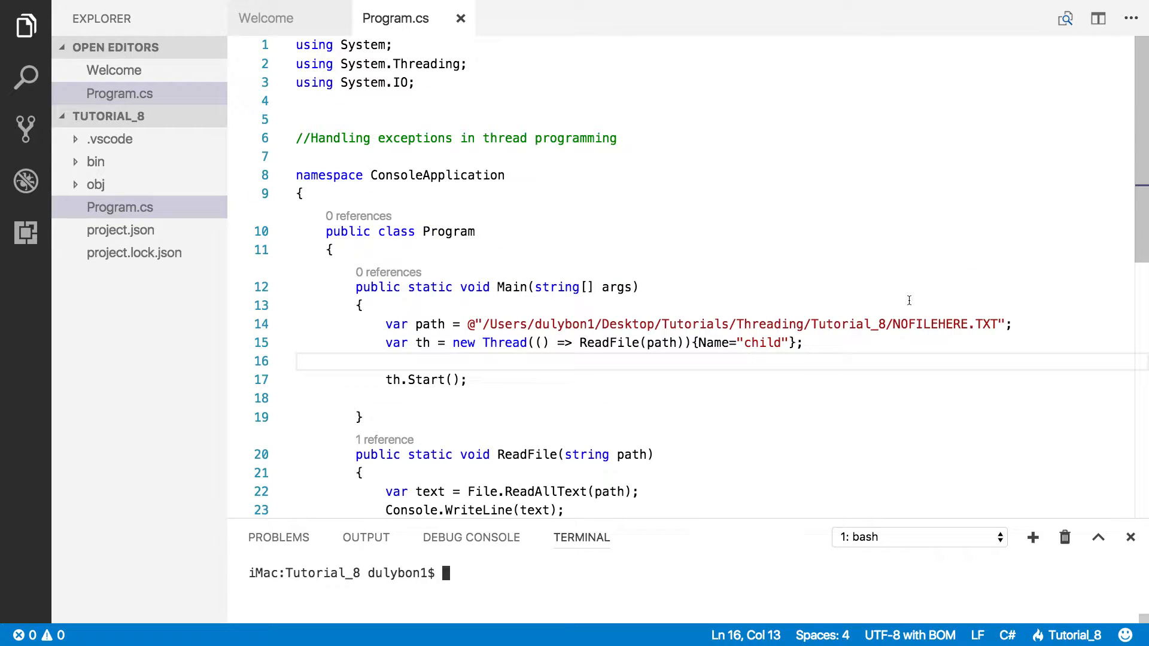
scroll("down", 3)
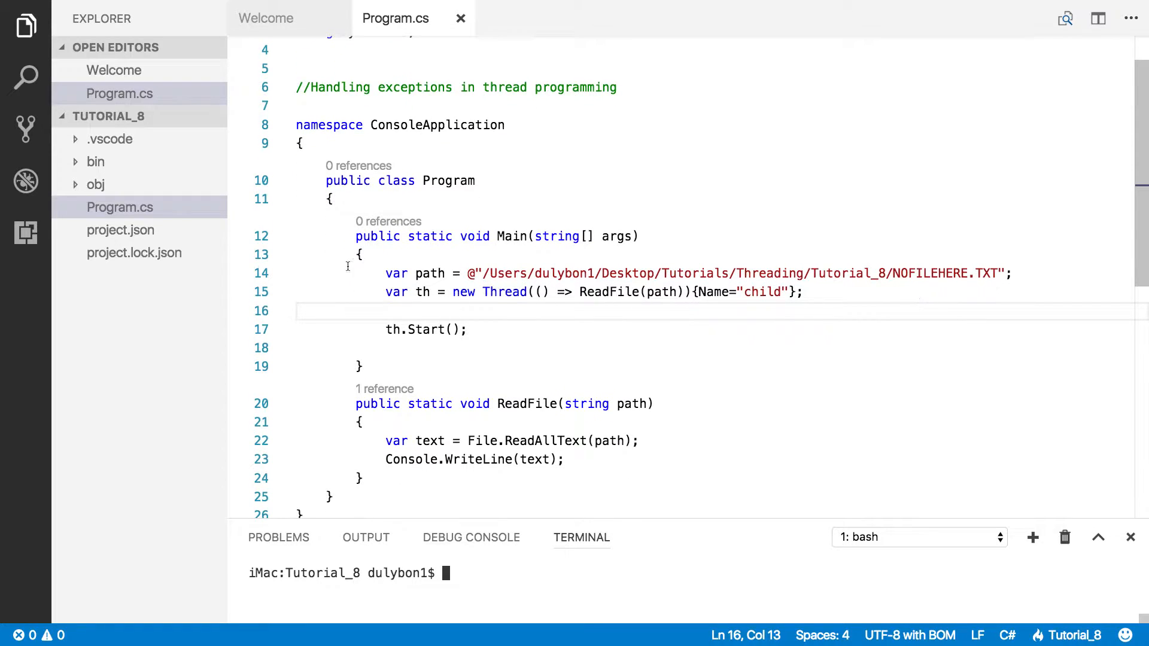
mouse_move(480, 377)
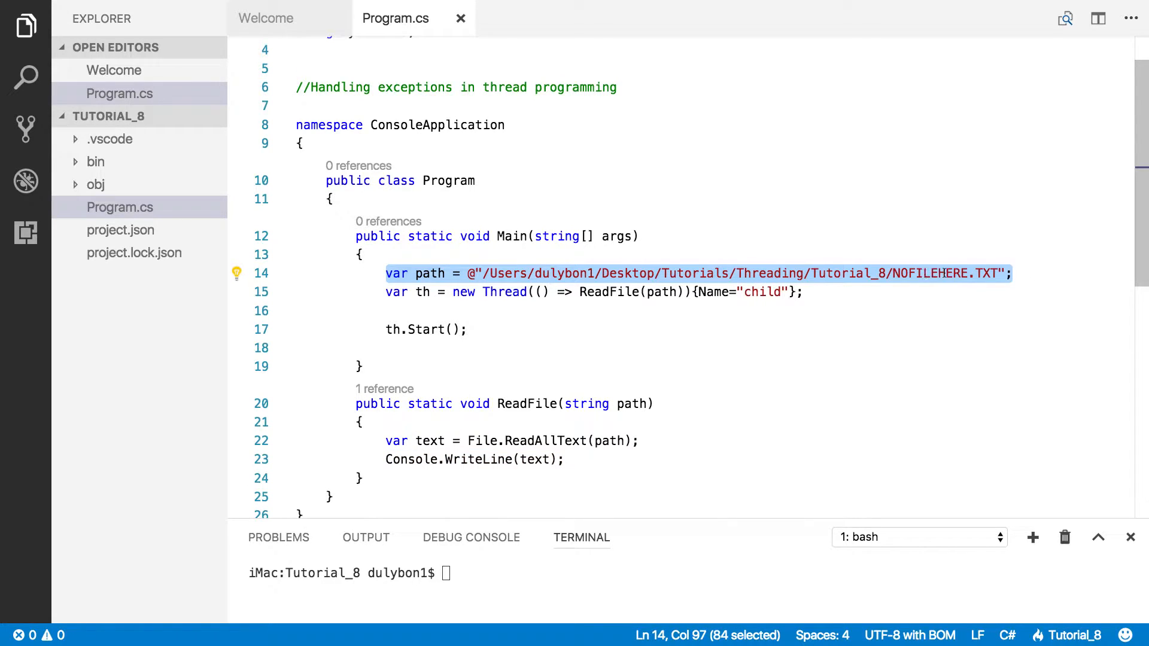
mouse_move(558, 332)
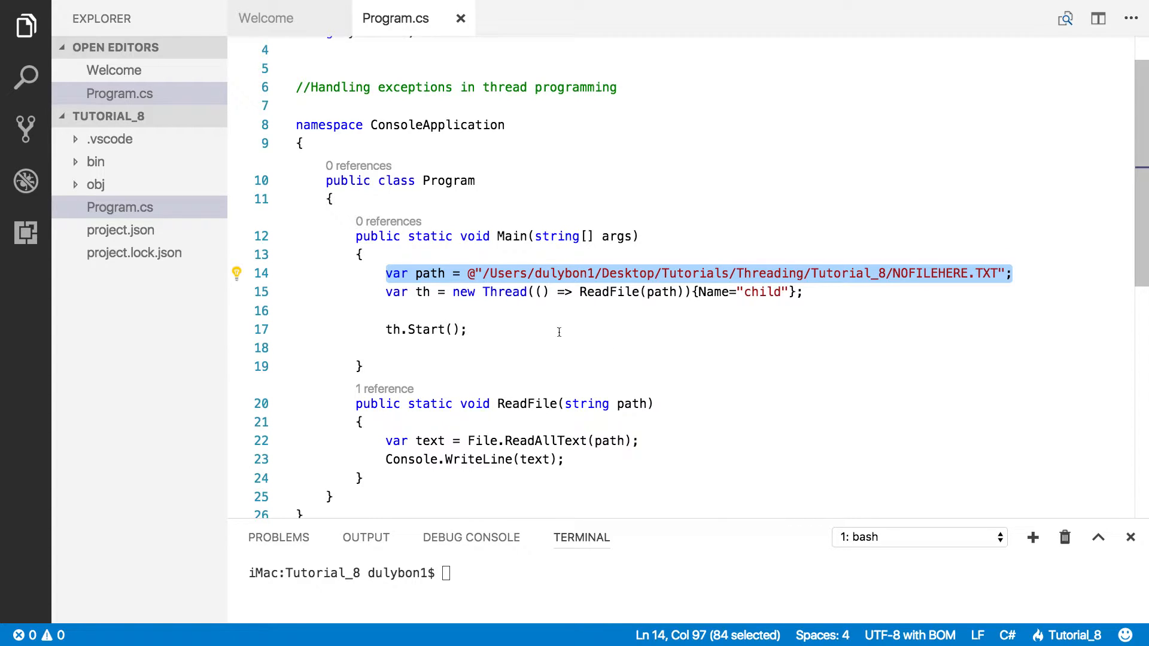
mouse_move(635, 303)
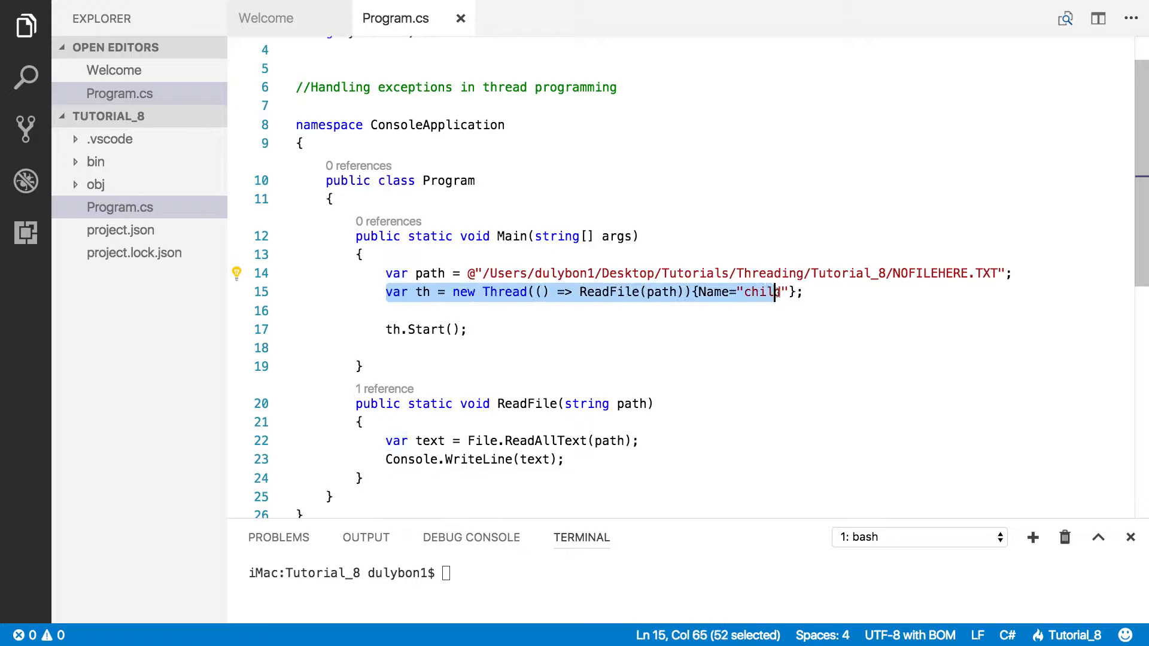
double_click(609, 292)
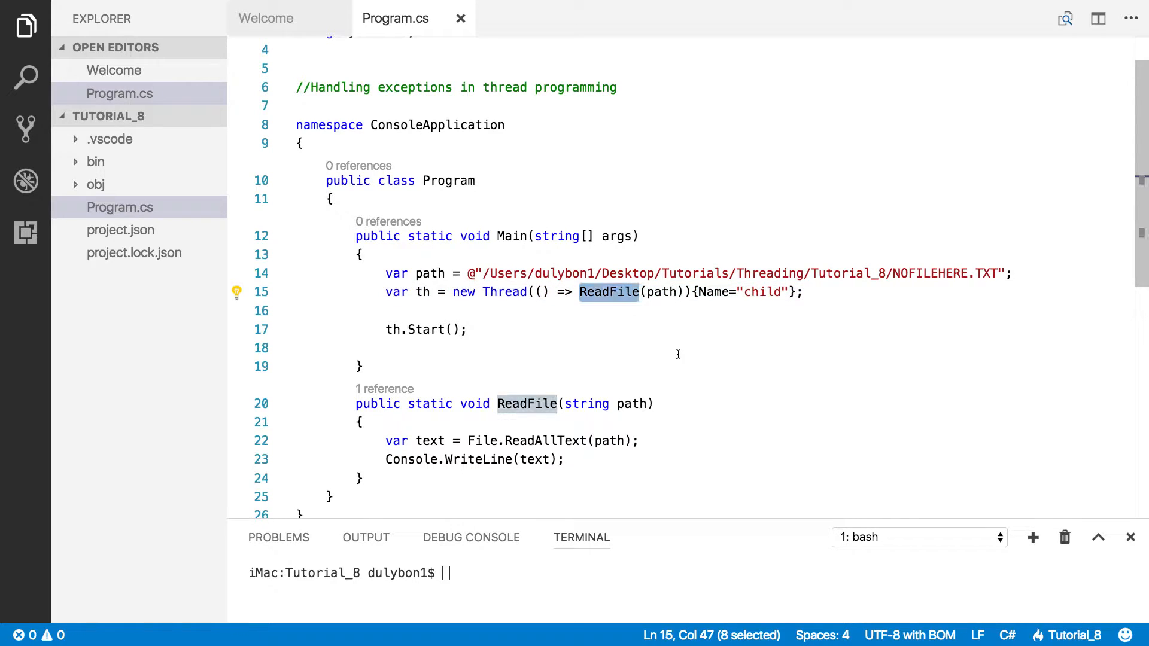
mouse_move(558, 399)
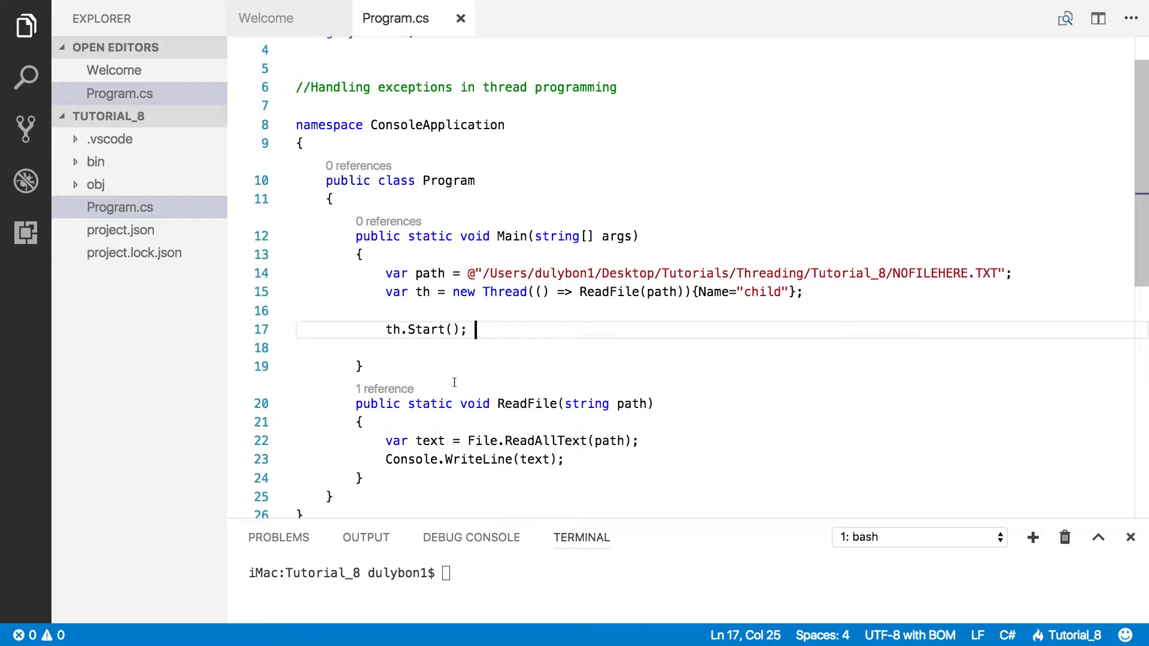
mouse_move(659, 520)
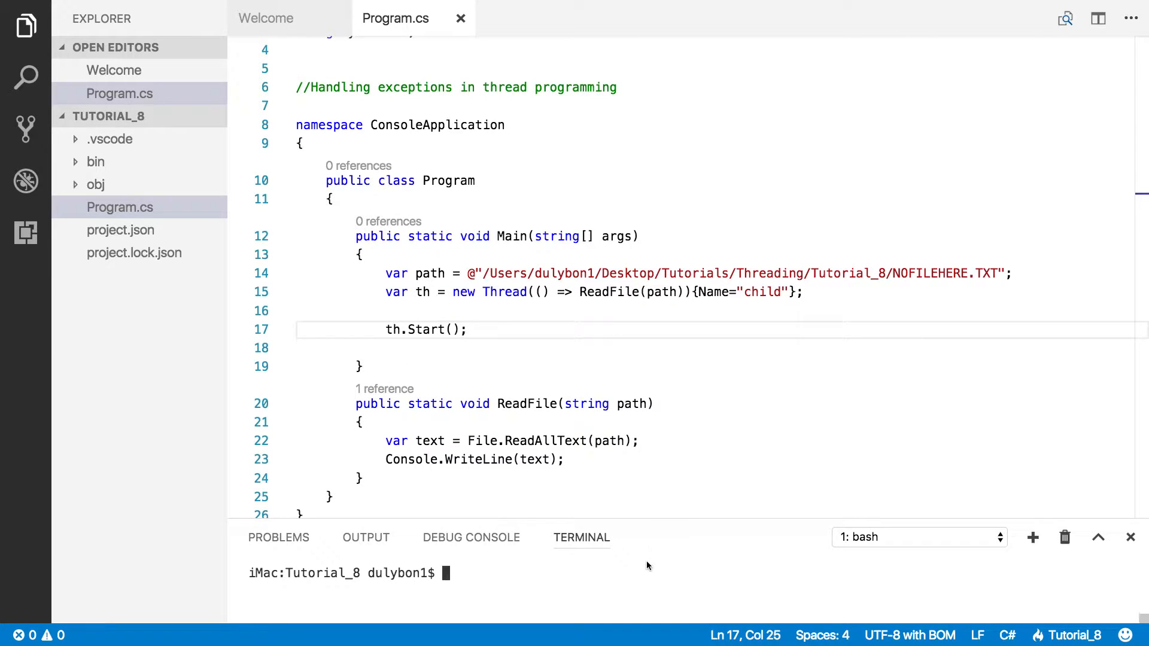
Step: Clear the terminal, run with dotnet run, and dismiss the crash report to read the FileNotFoundException
type("clear")
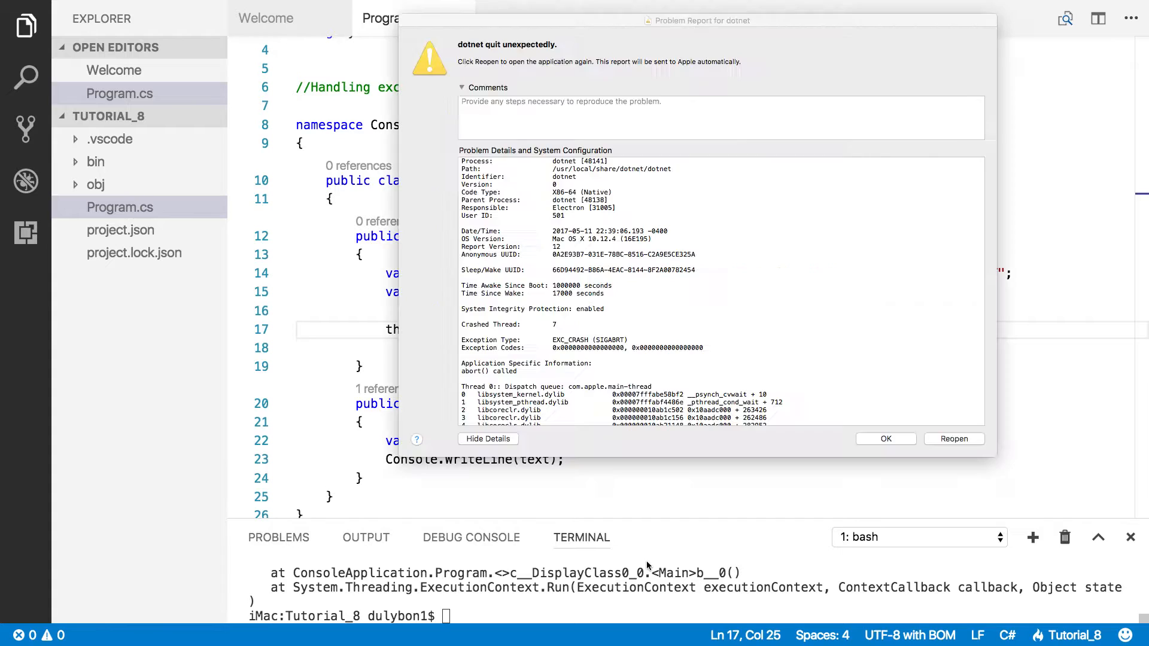
left_click(884, 437)
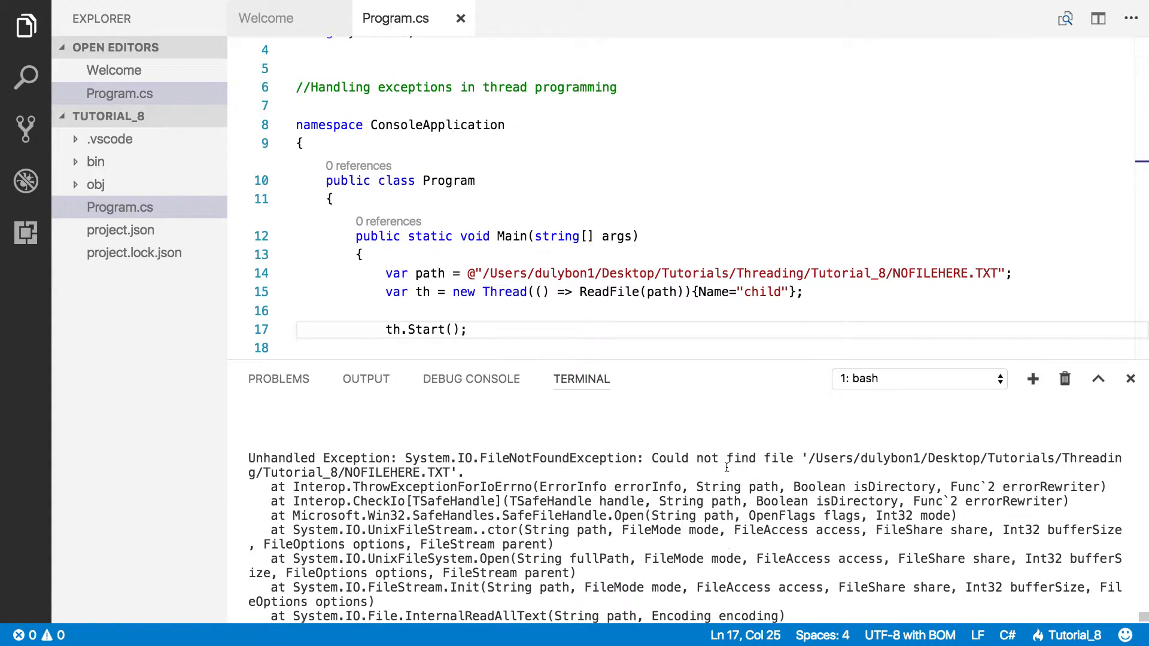
double_click(557, 458)
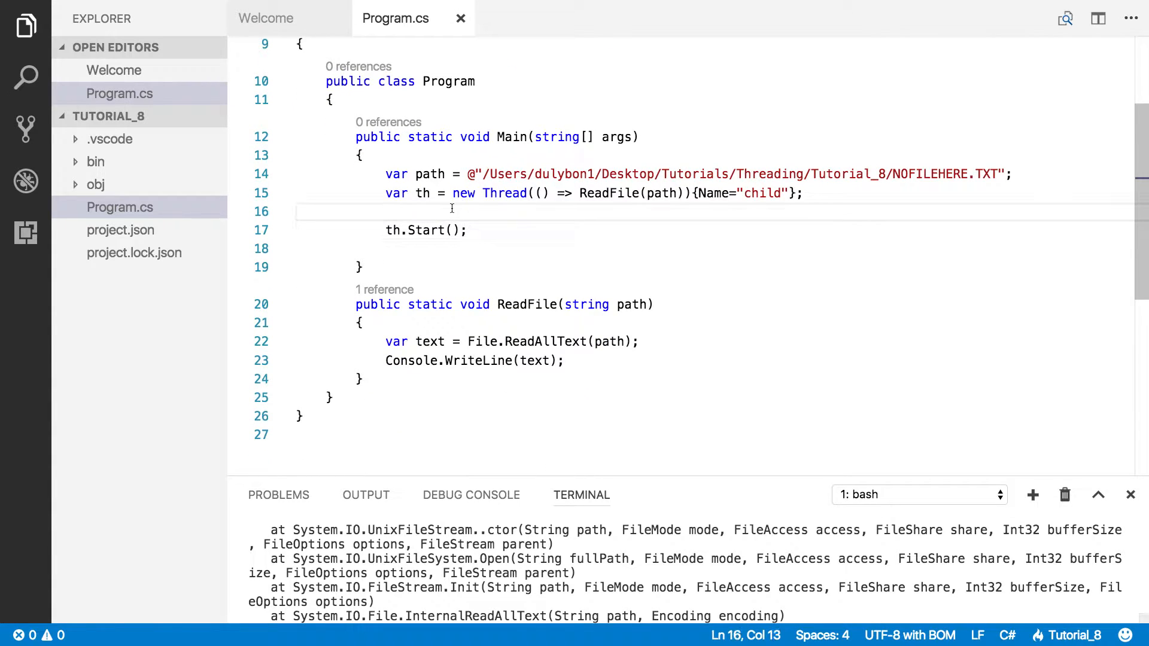
Step: Add an empty try{} block on a new line above th.Start() in Main
key("Enter")
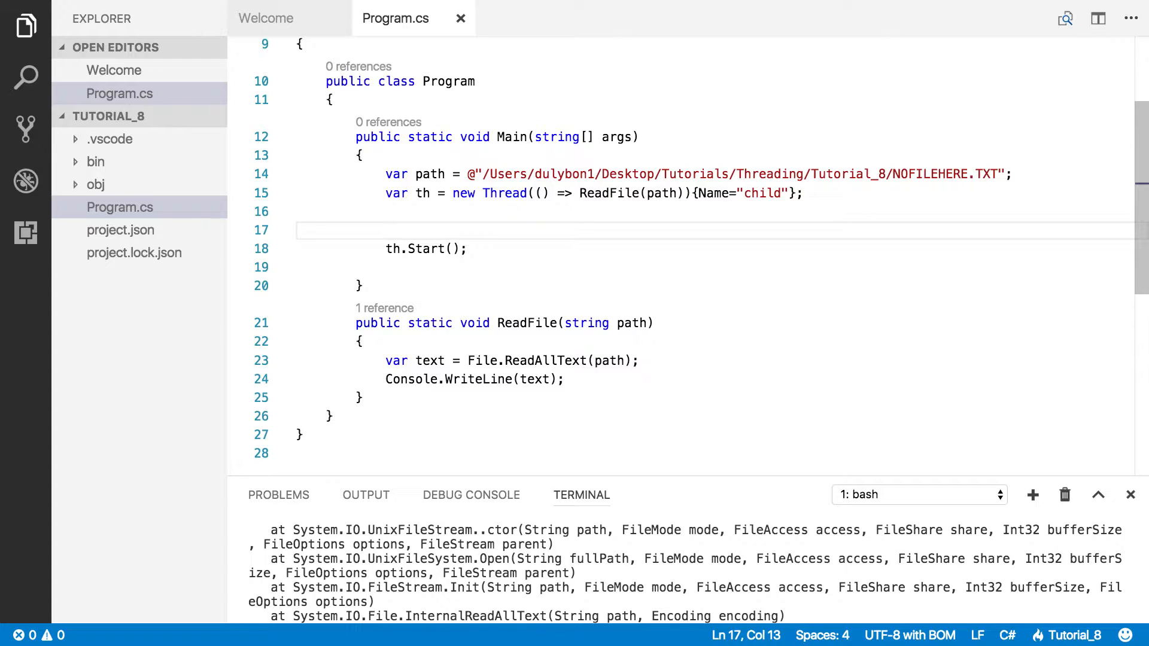
type("t")
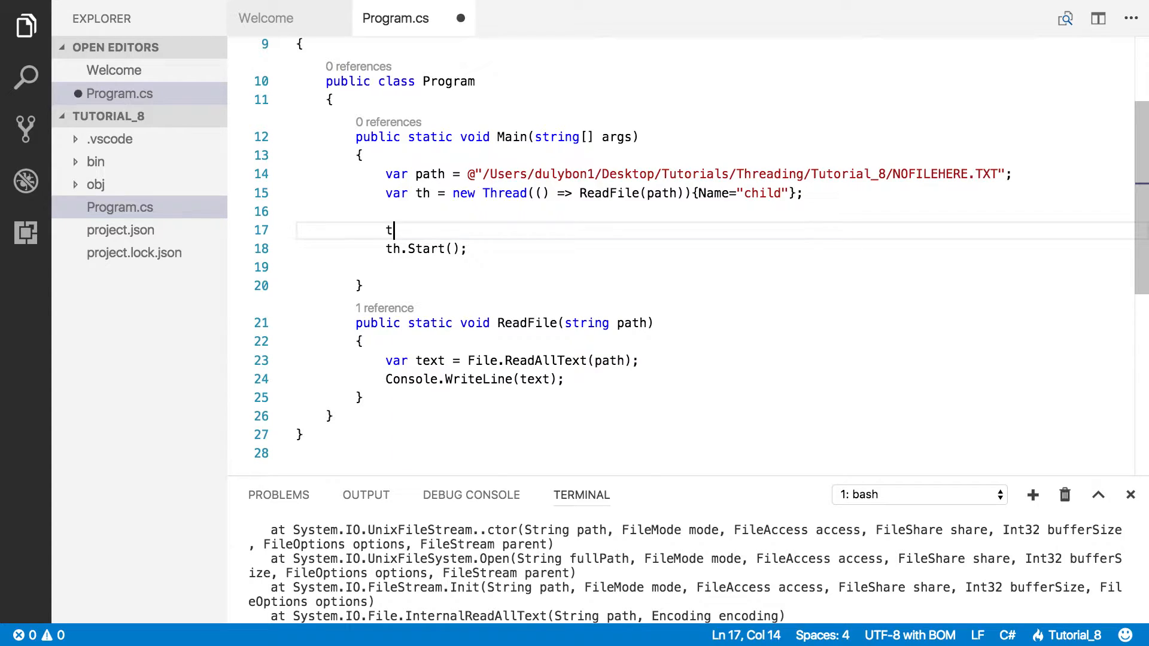
type("ry{")
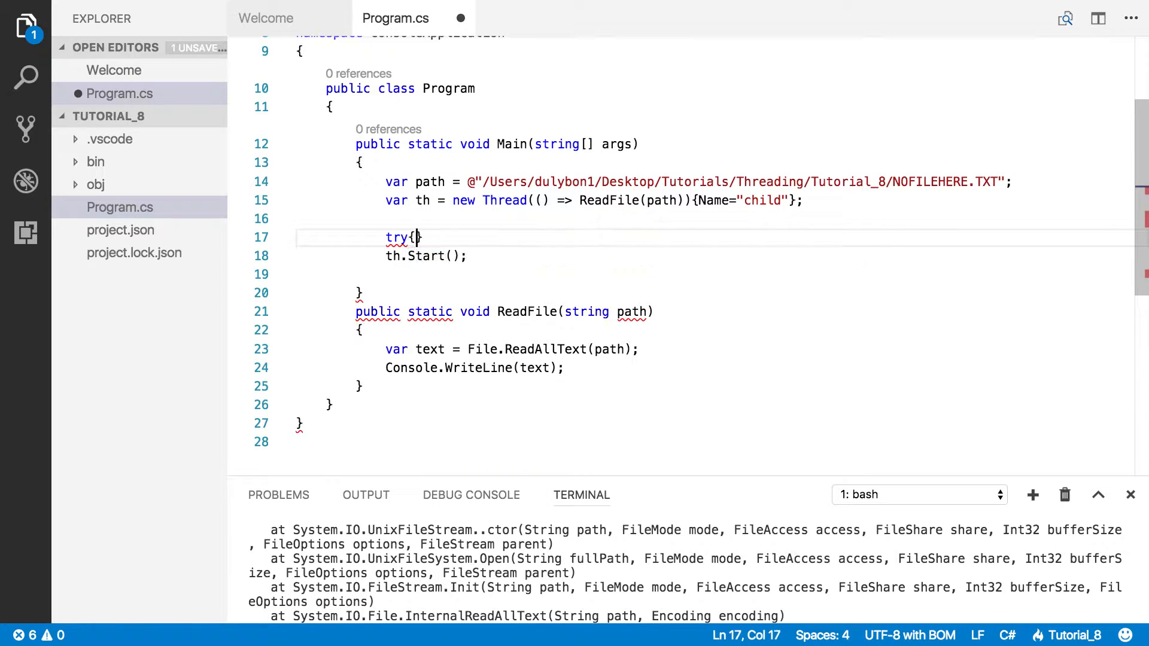
type("}")
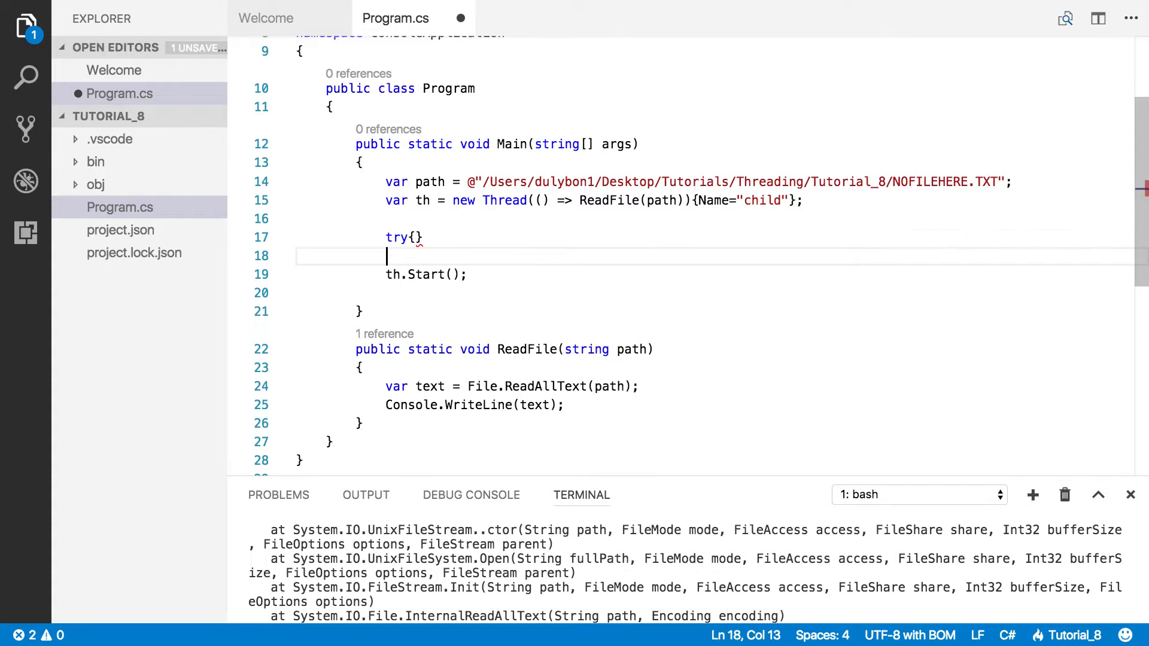
Step: Add catch(Exception ex){ Console.WriteLine(ex.Message); } after the try block
type("cat")
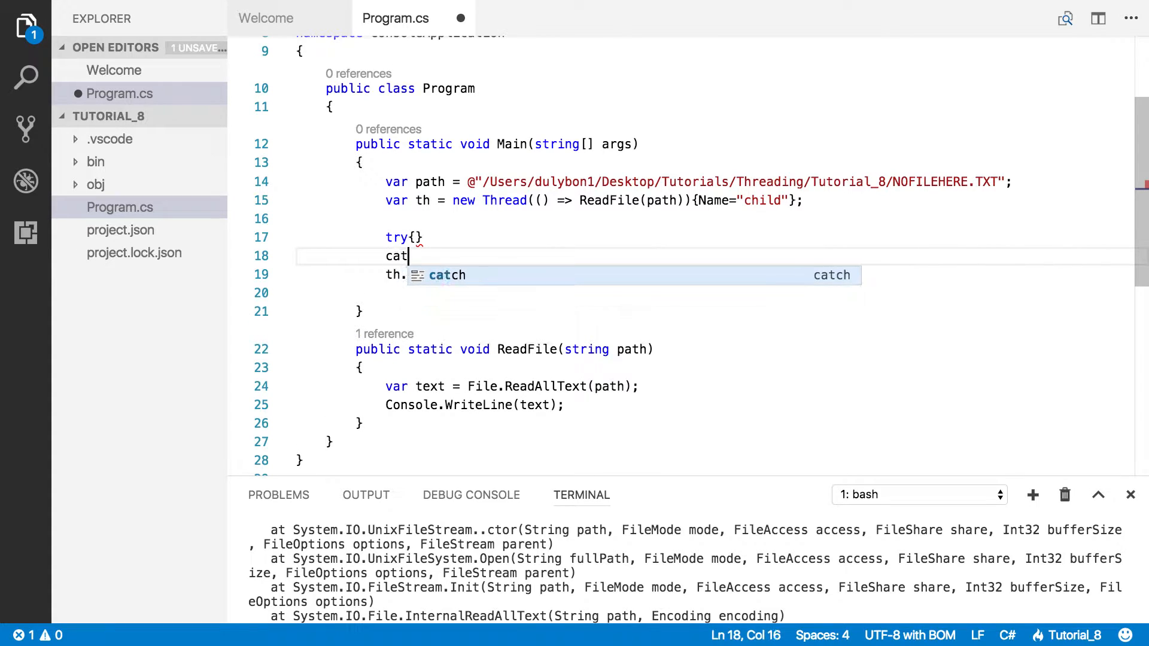
type("ch")
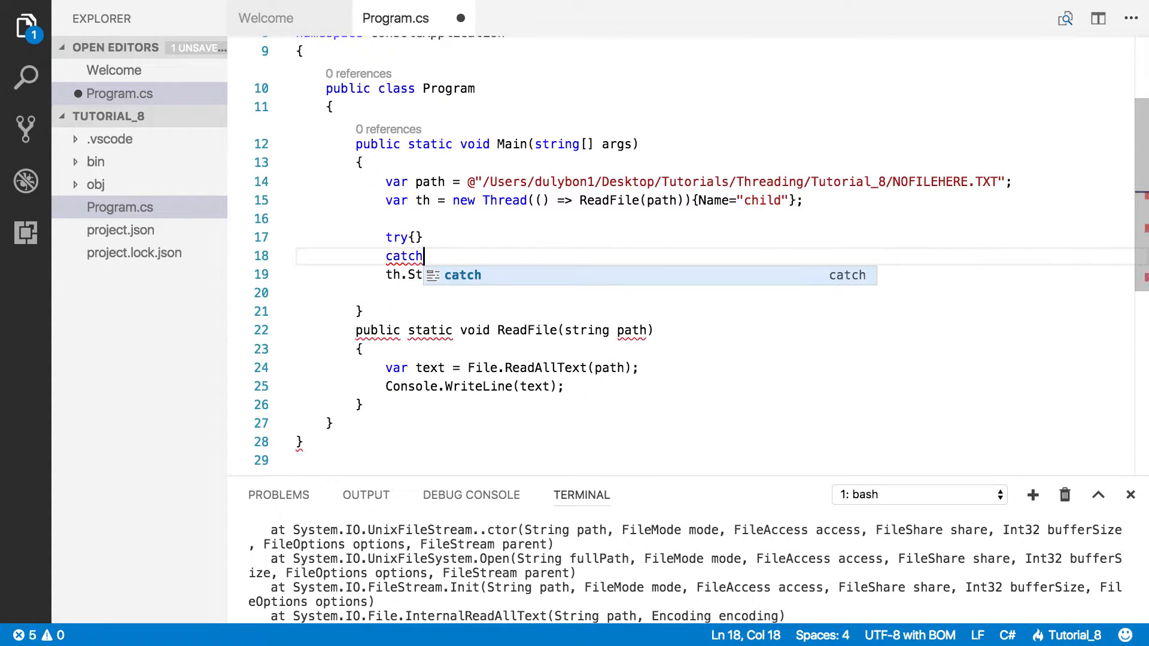
type("(Exception")
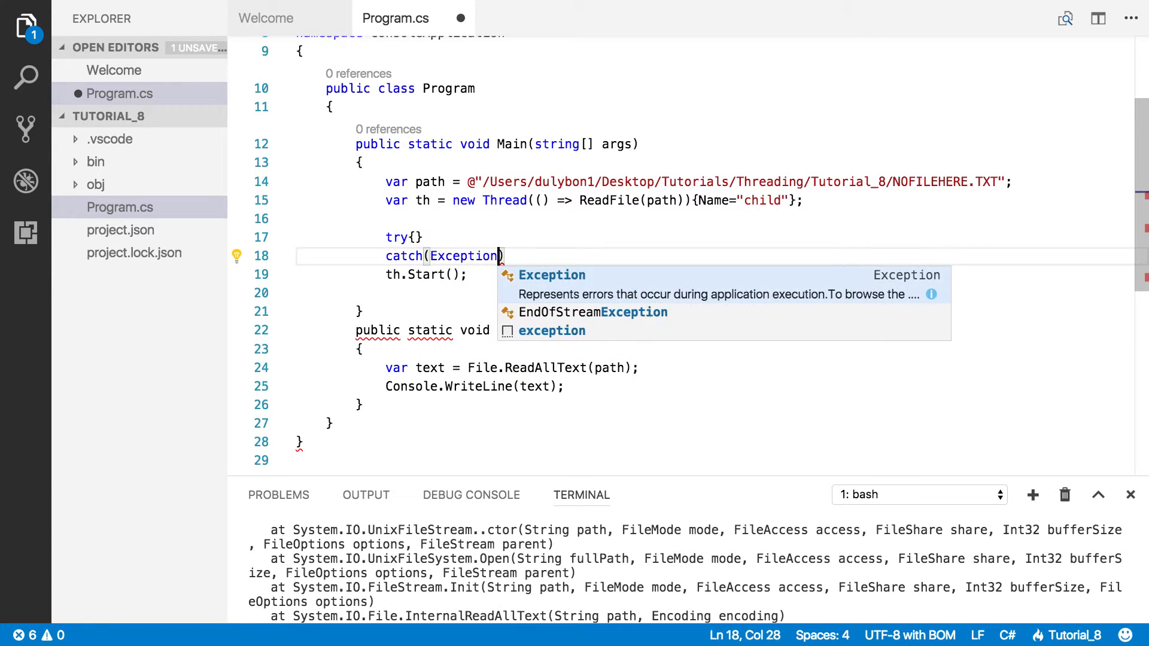
type("ex")
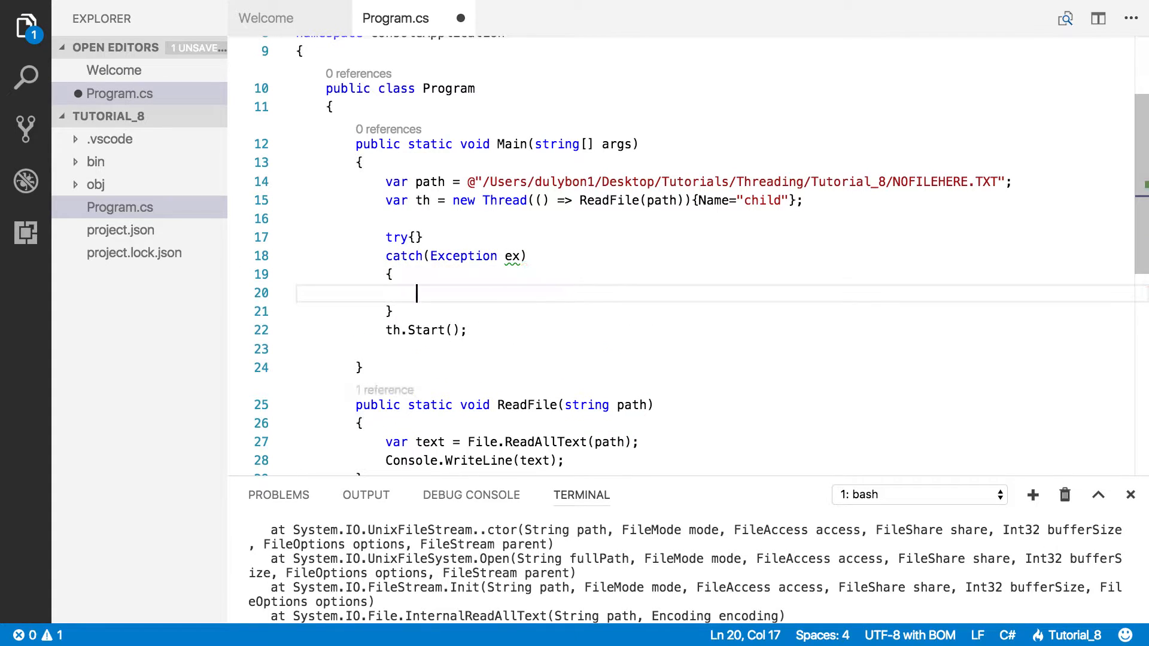
type("Console.WriteLine")
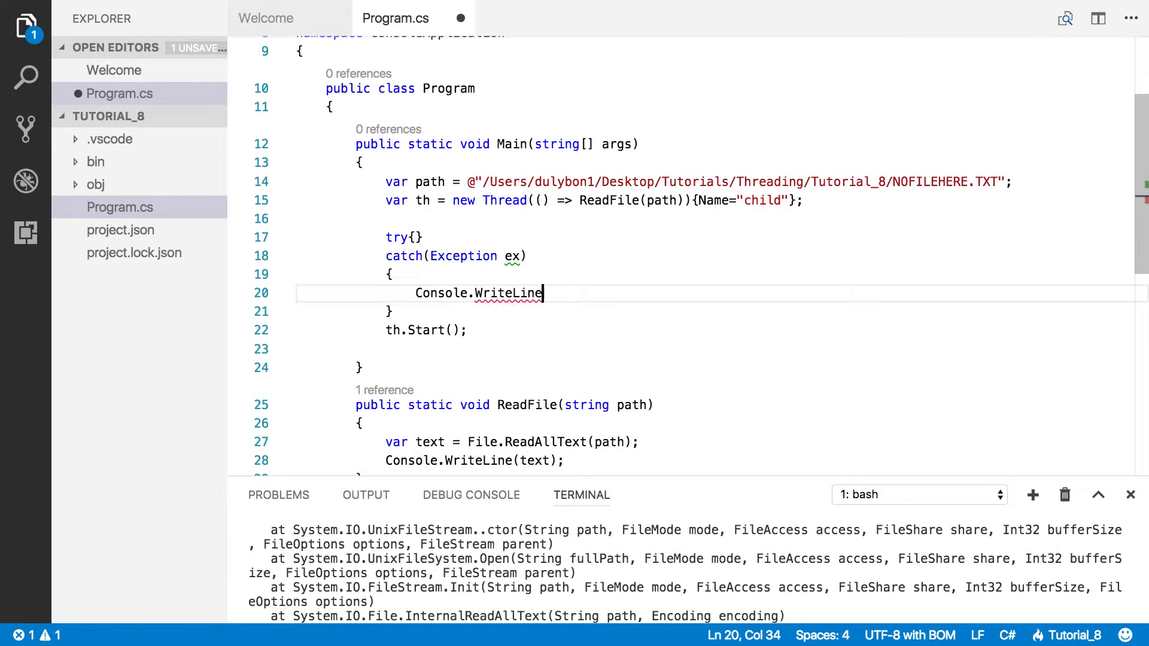
type("(ex")
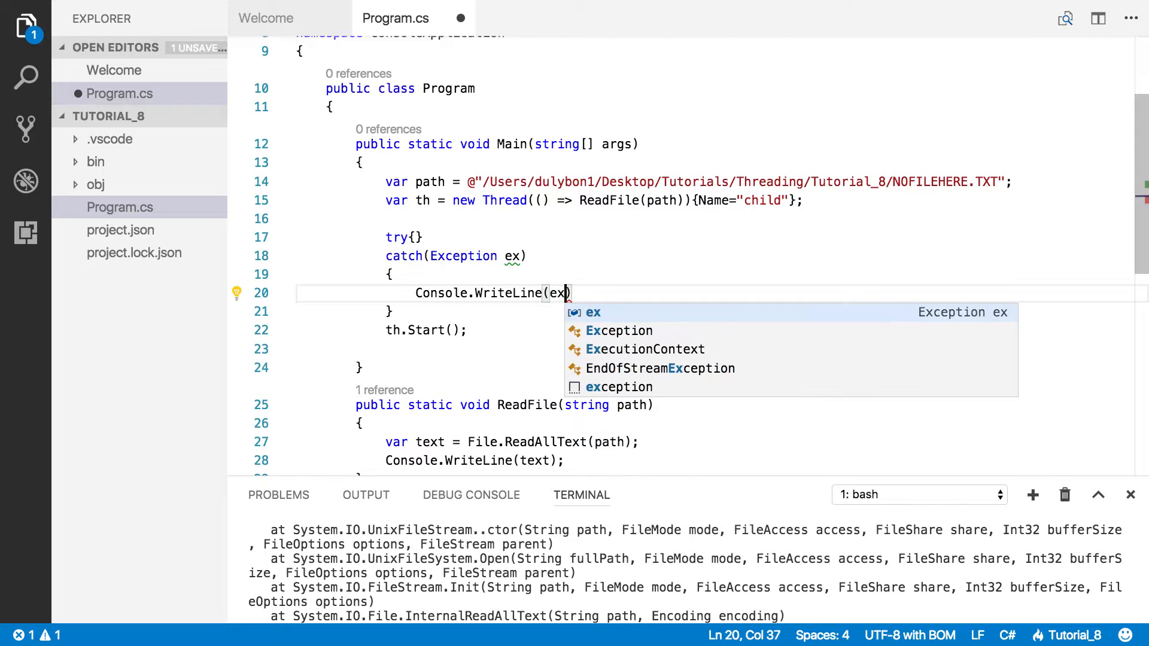
type(".Message")
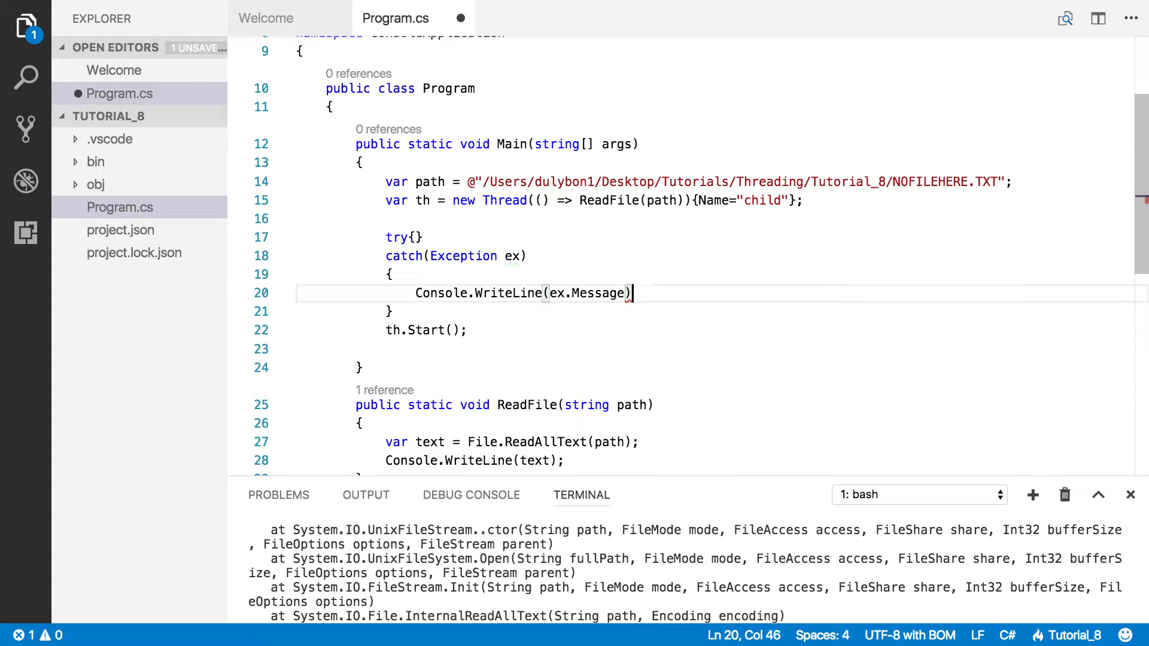
type(";")
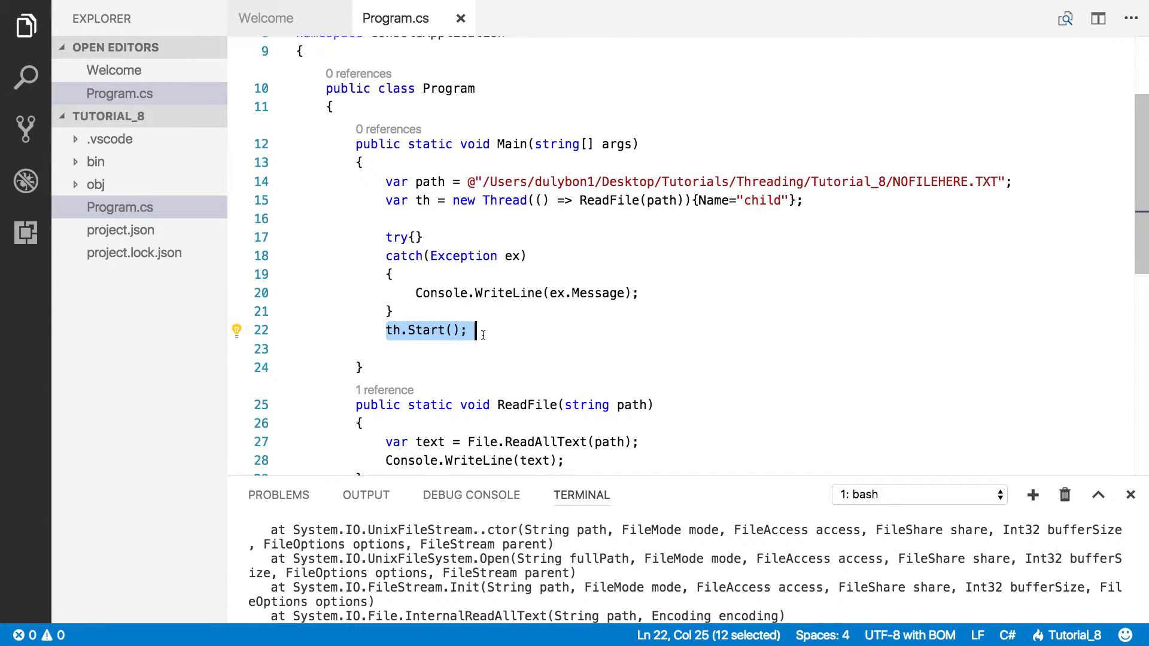
Step: Expand the try block onto separate lines and call th.Start(); inside it
key("Delete")
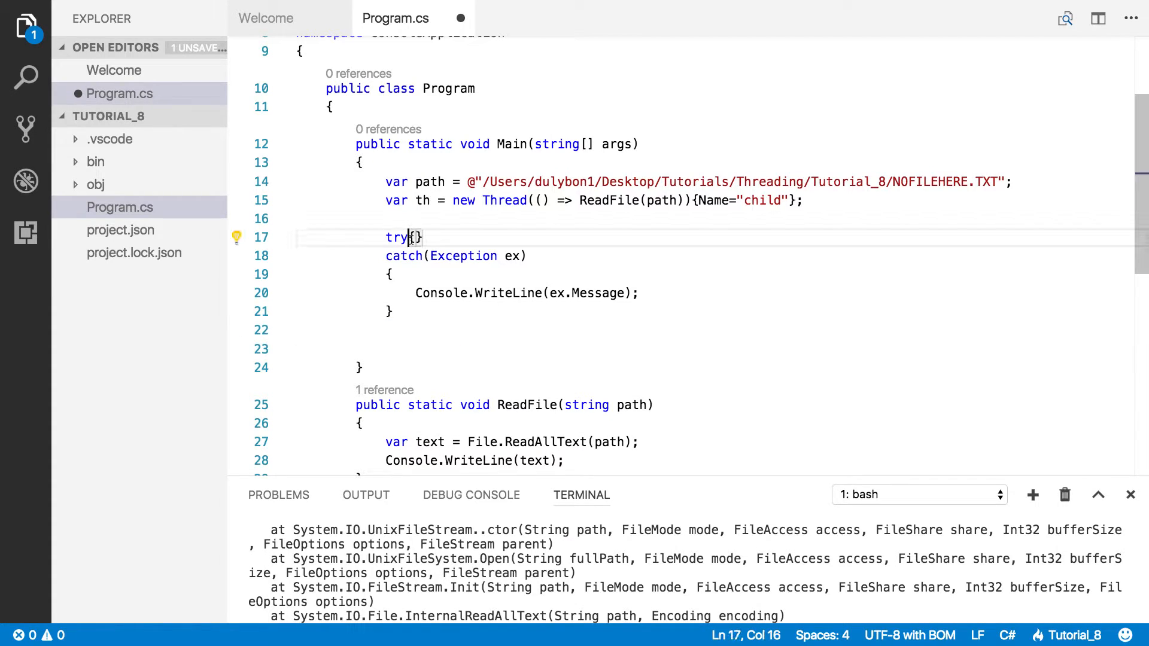
key("Enter")
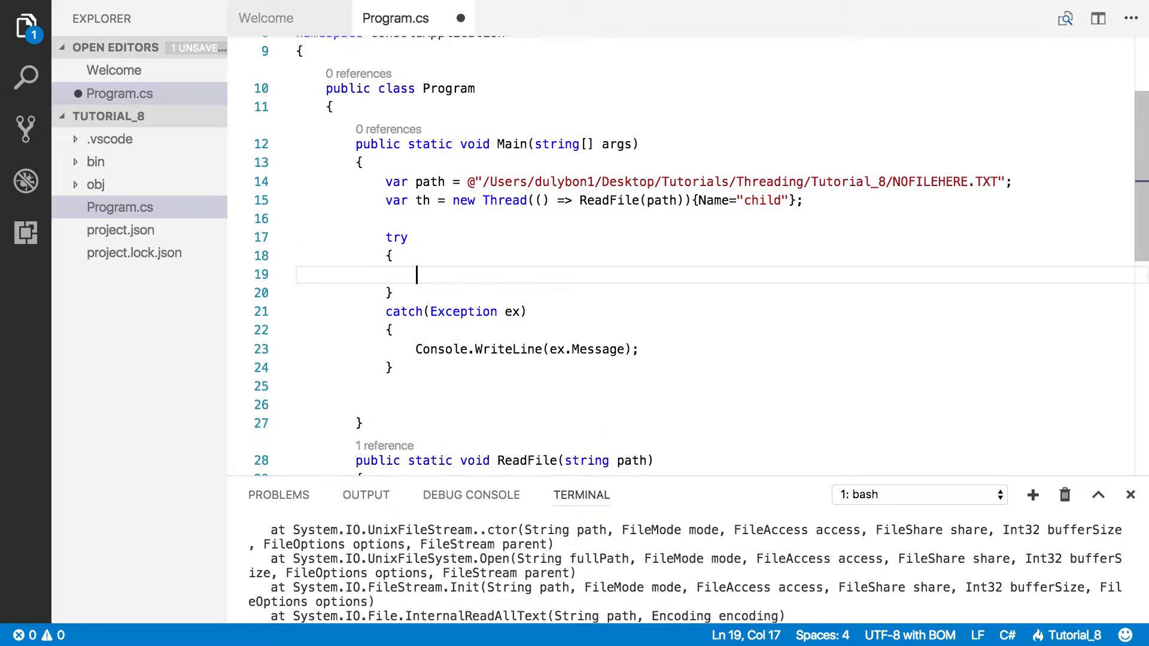
type("th.Start();")
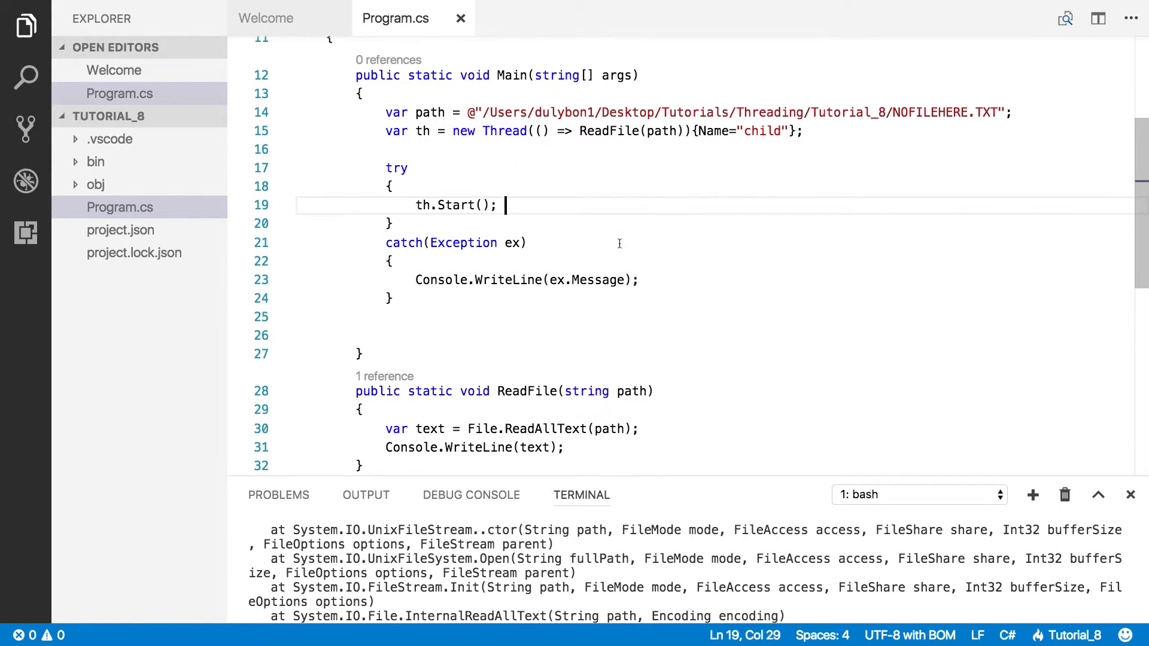
scroll("down", 3)
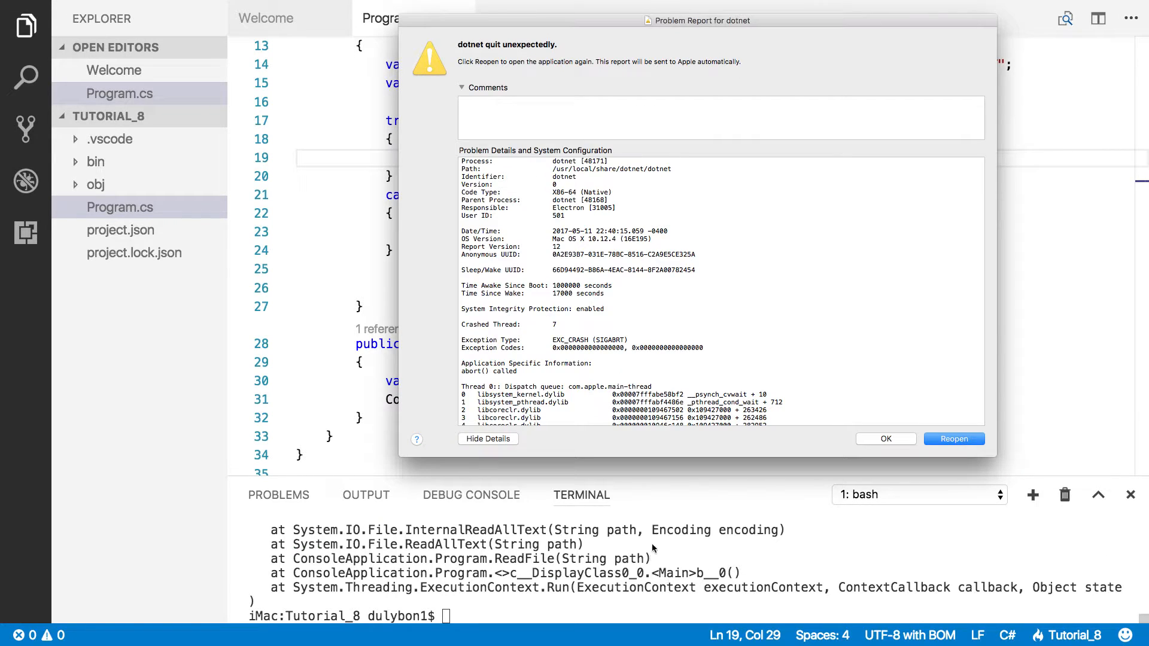
Step: Dismiss the dotnet crash report, shrink the terminal, and place the cursor after th.Start();
left_click(884, 438)
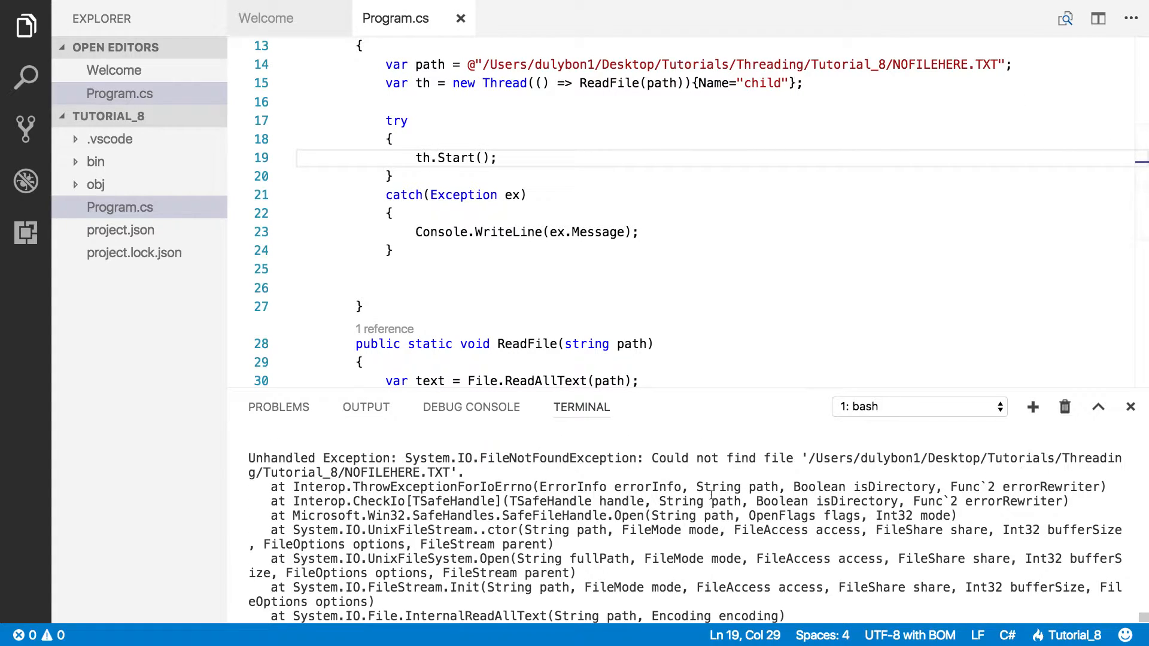
double_click(558, 458)
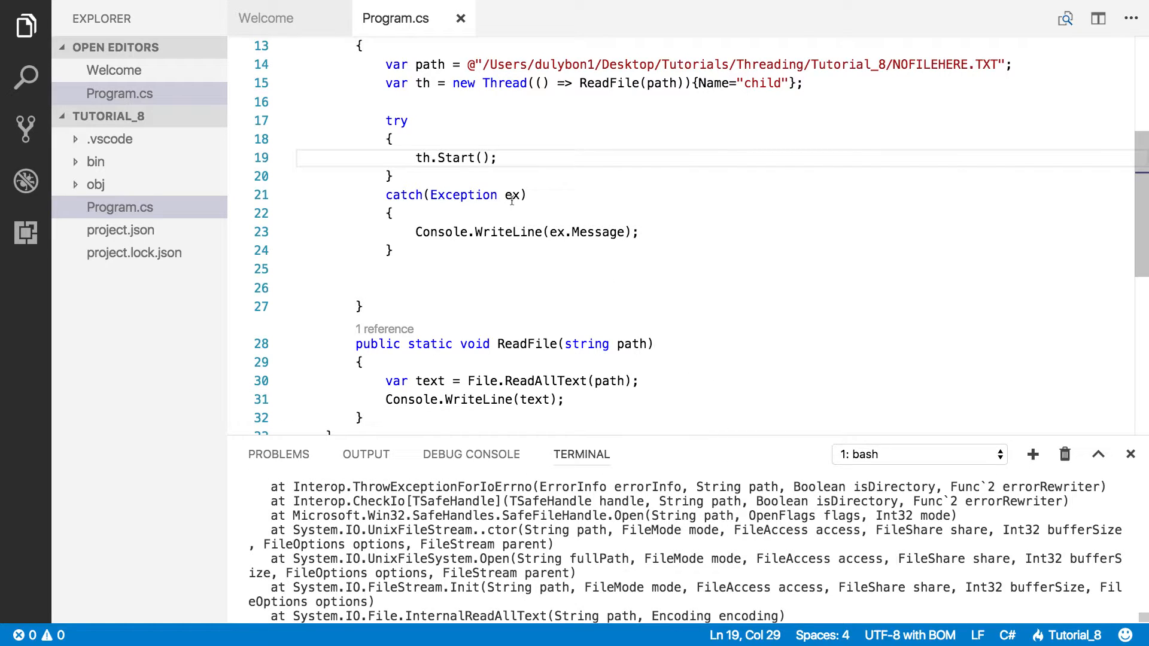
left_click(503, 158)
type(" //")
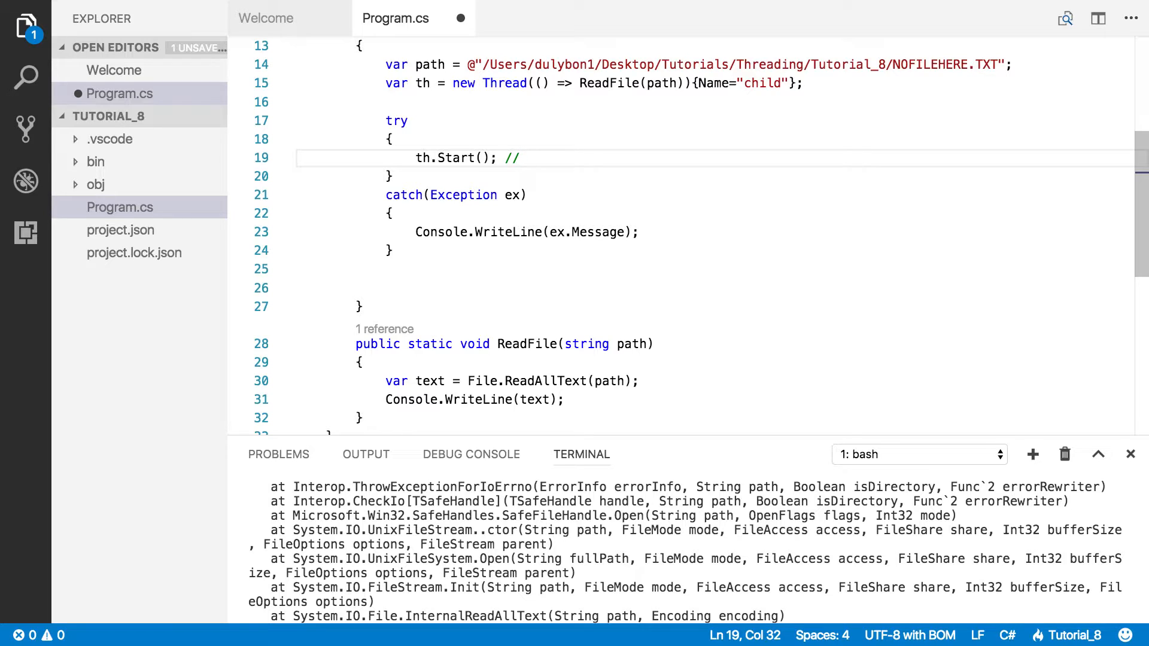
Step: Comment th.Start() with '---------> execution path' and select the try/catch lines for removal
type("---------")
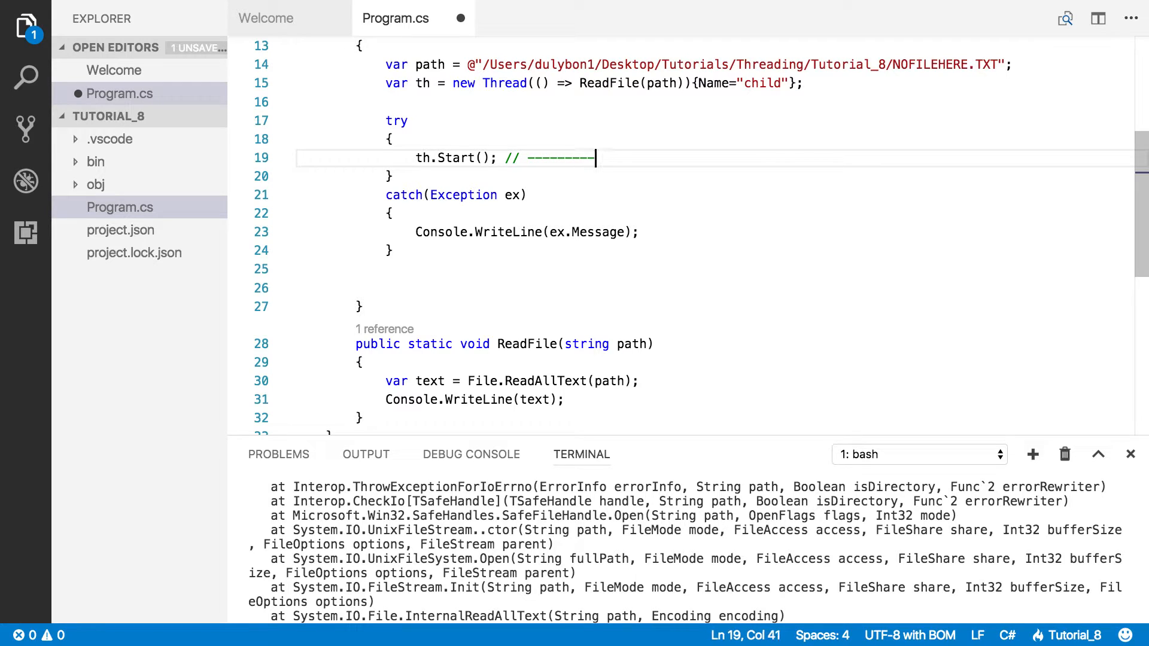
type(">")
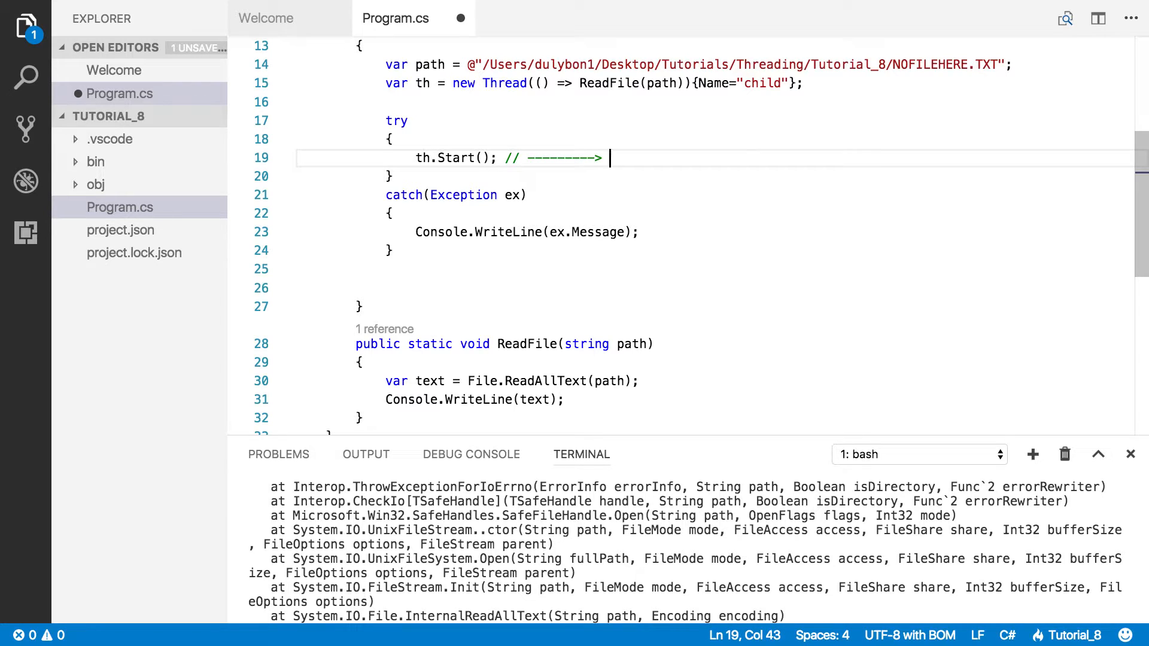
type("ex")
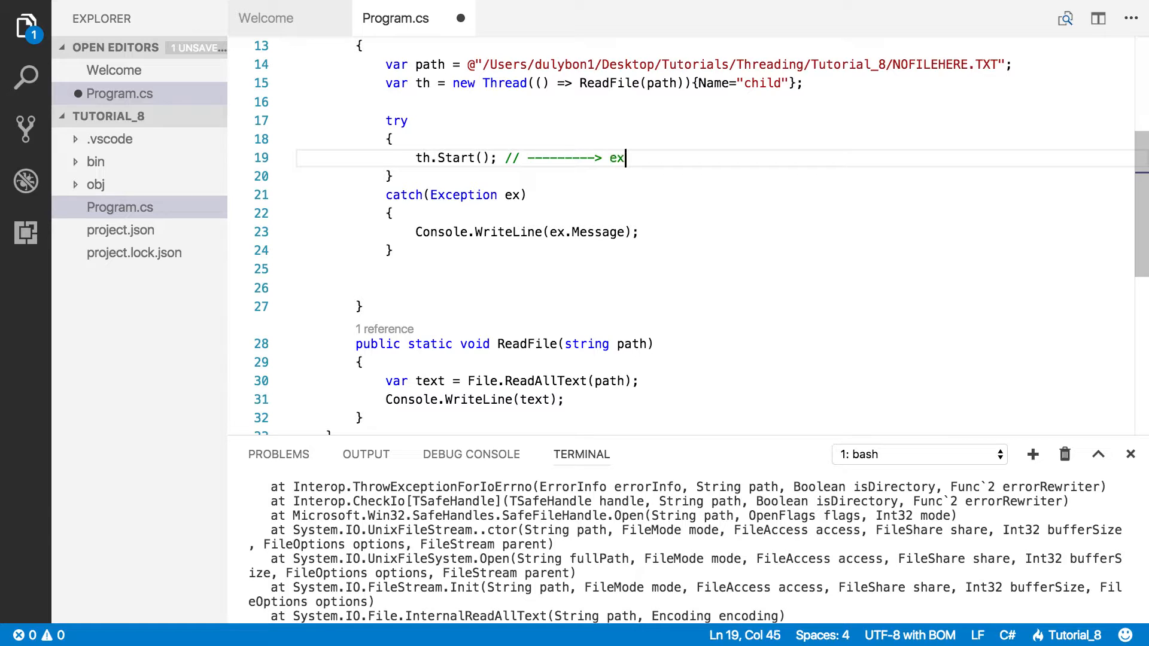
type("ecution")
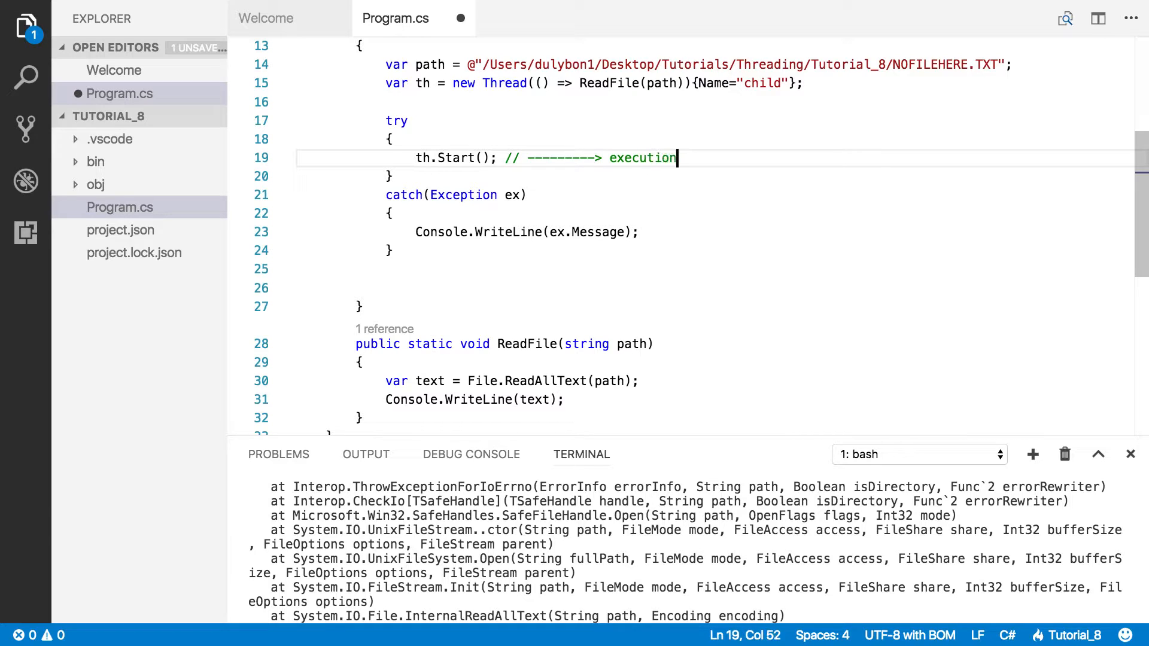
type("path")
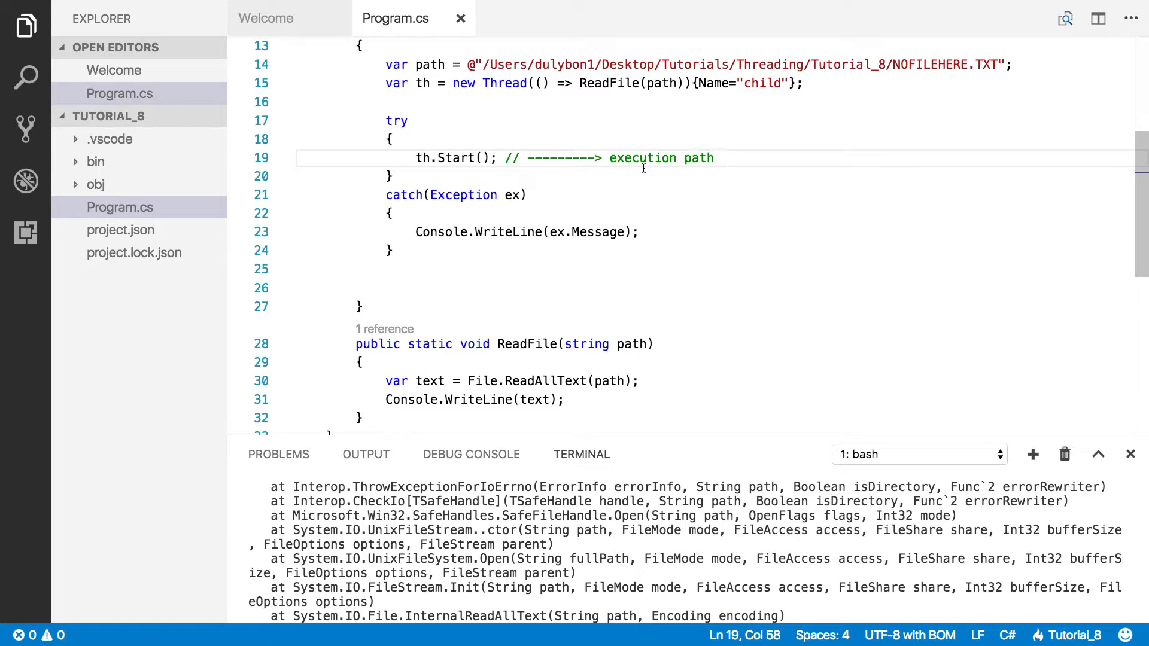
mouse_move(370, 176)
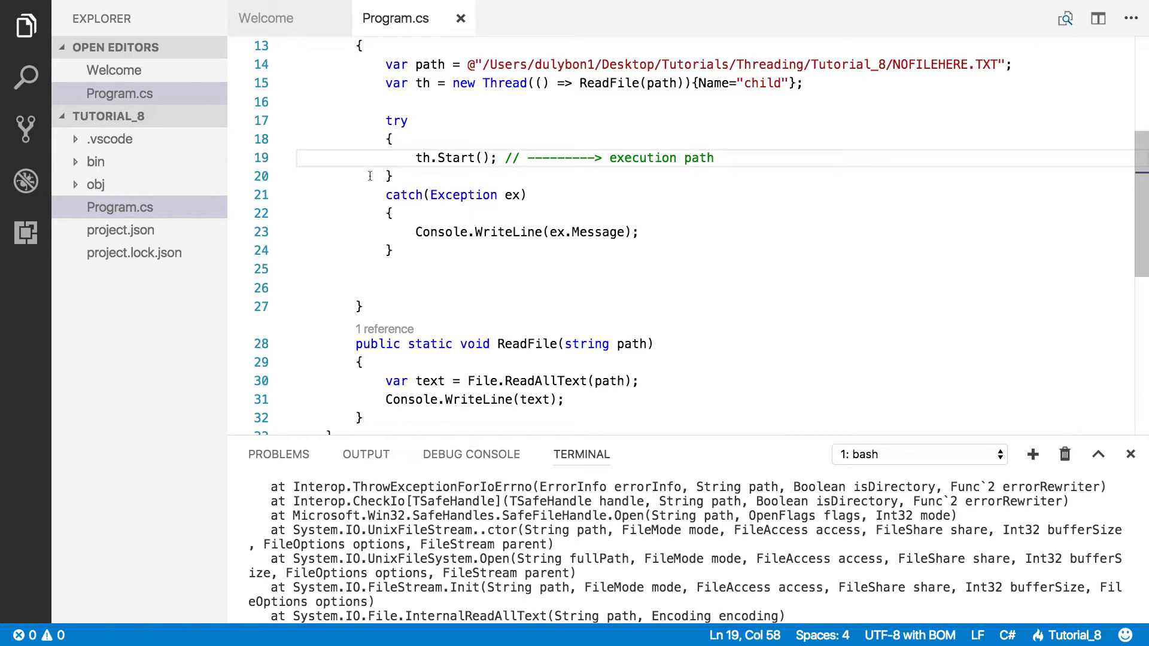
left_click_drag(385, 120, 409, 232)
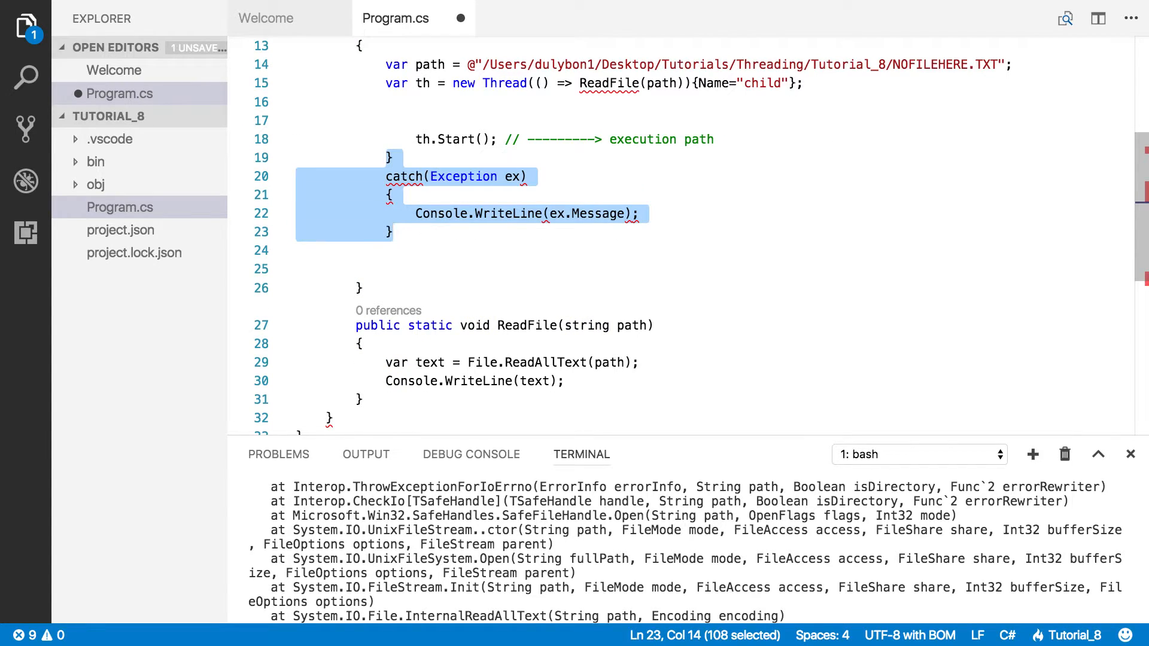
Step: Delete the leftover catch block, save, and start a blank line at the top of ReadFile
key("Delete")
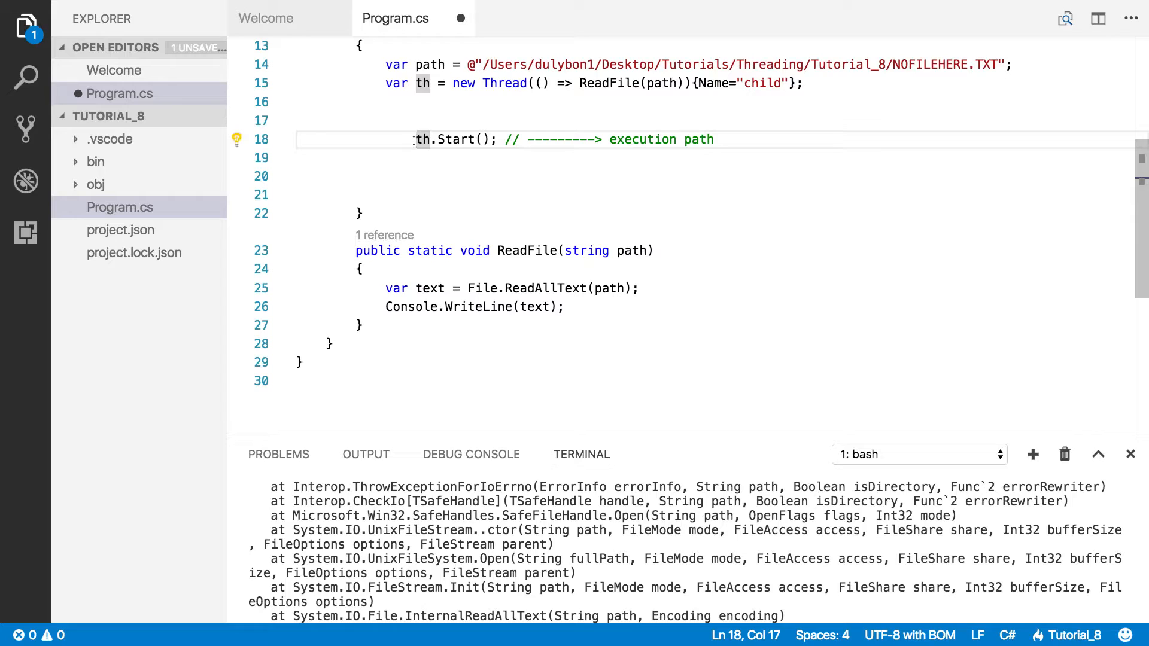
key("ctrl+s")
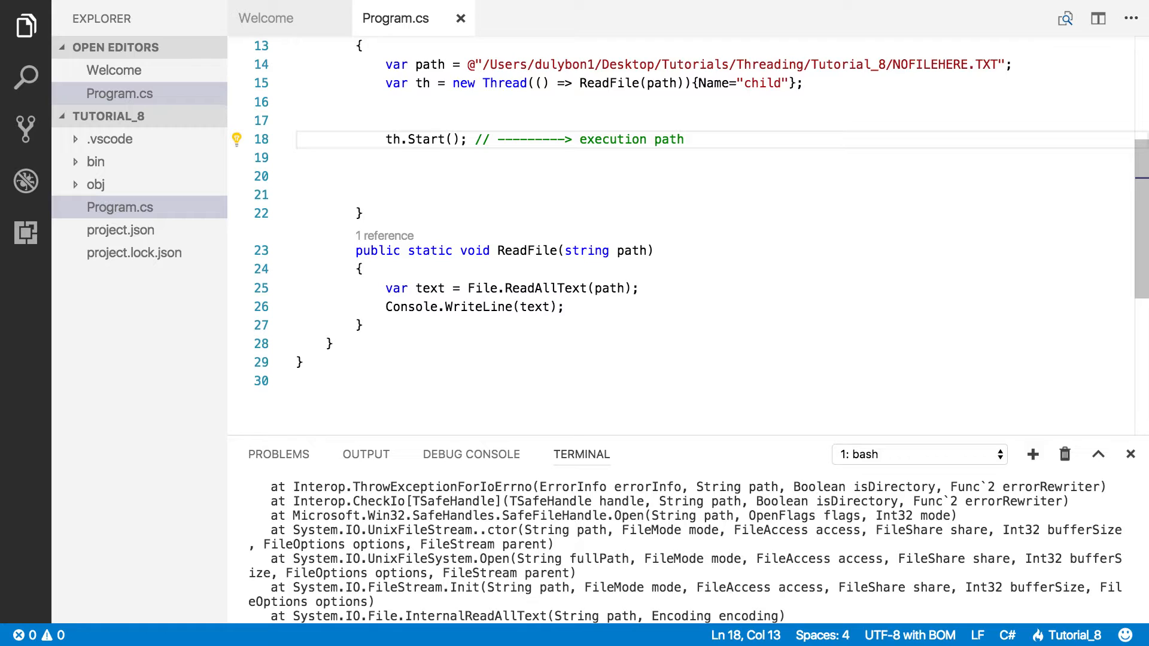
mouse_move(424, 298)
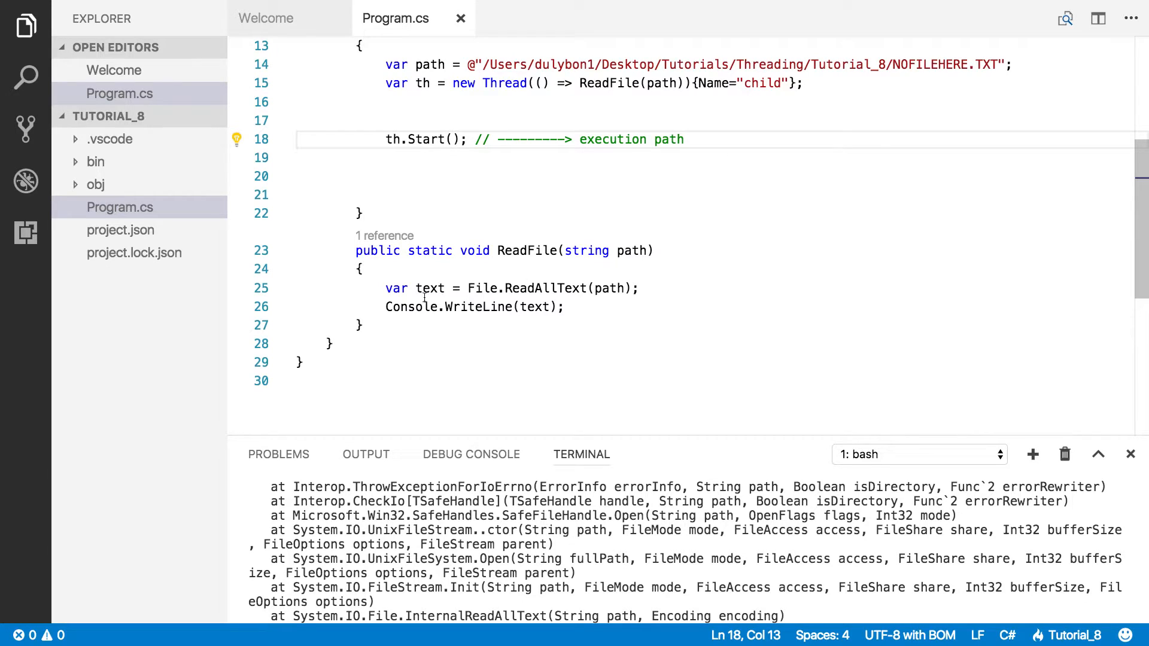
key("Enter")
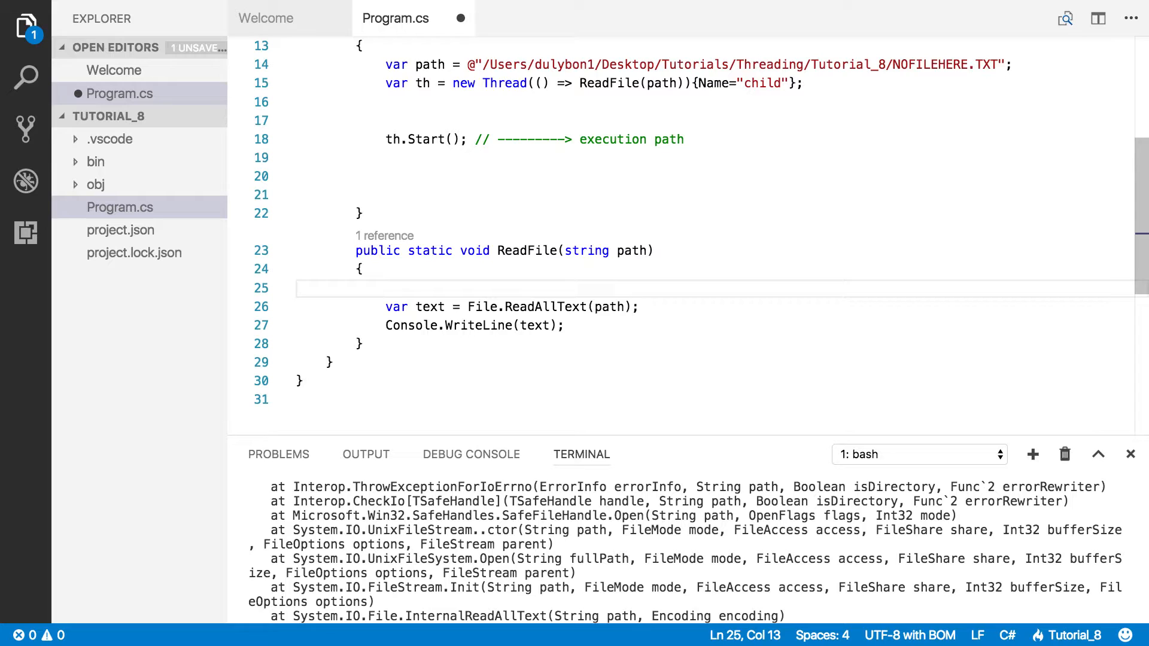
Step: Write try and catch(Exception ex){ Console.WriteLine(ex.Message); } at the top of ReadFile
type("try{")
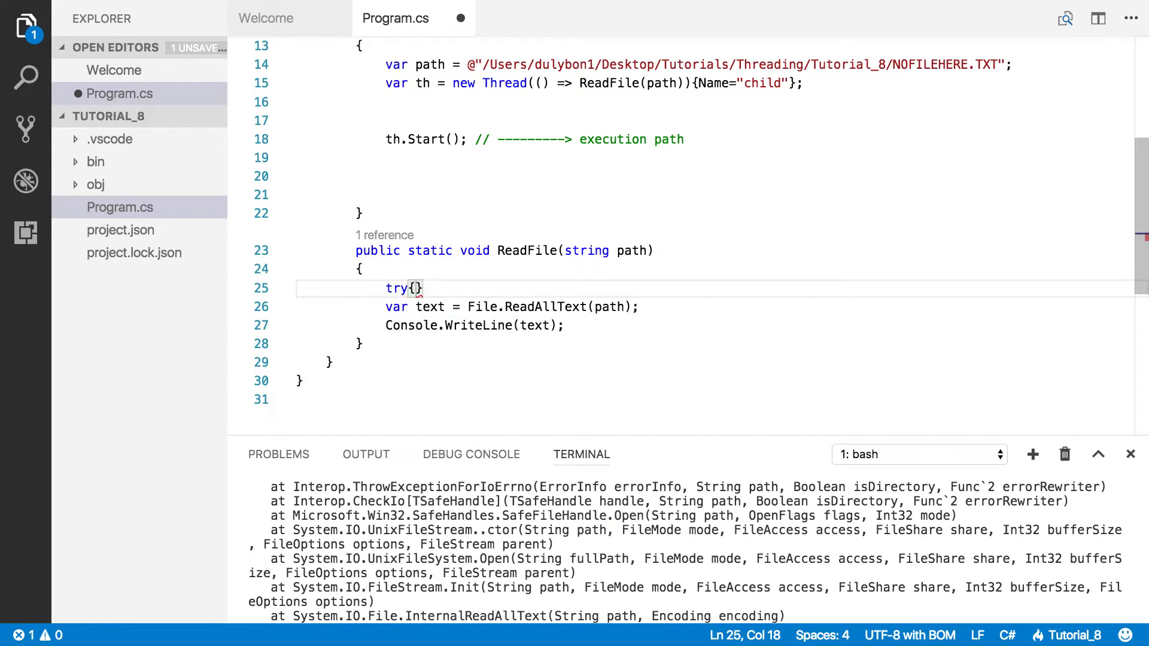
type("catch(")
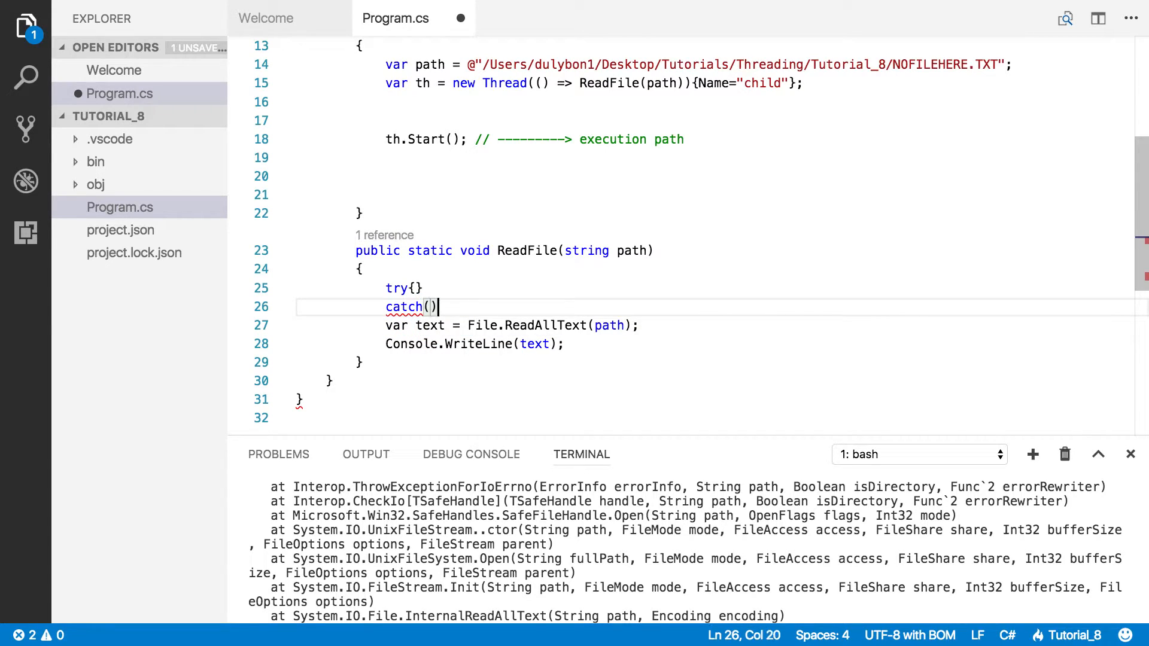
type("Exception ex")
type("{")
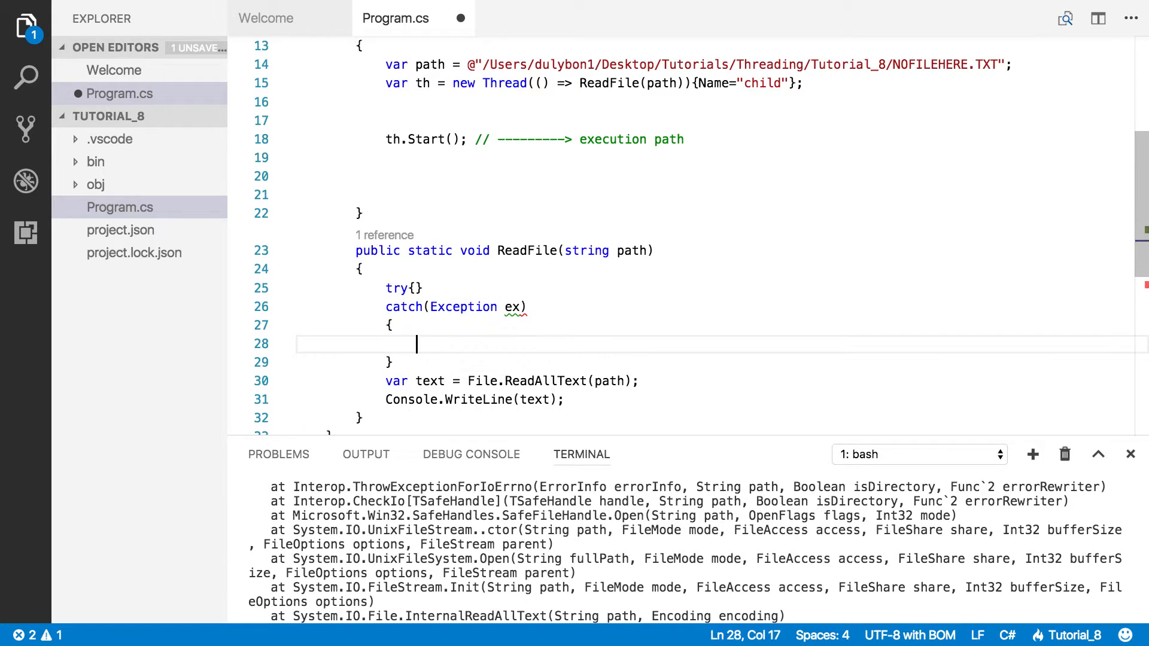
type("Console")
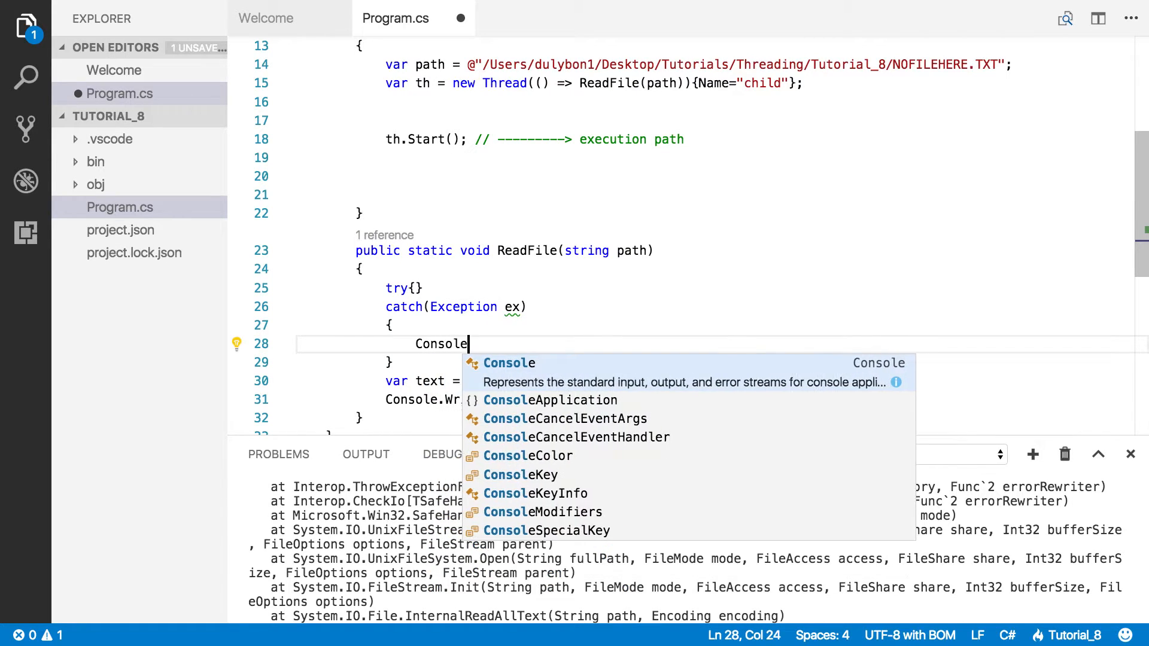
type(".WriteLine")
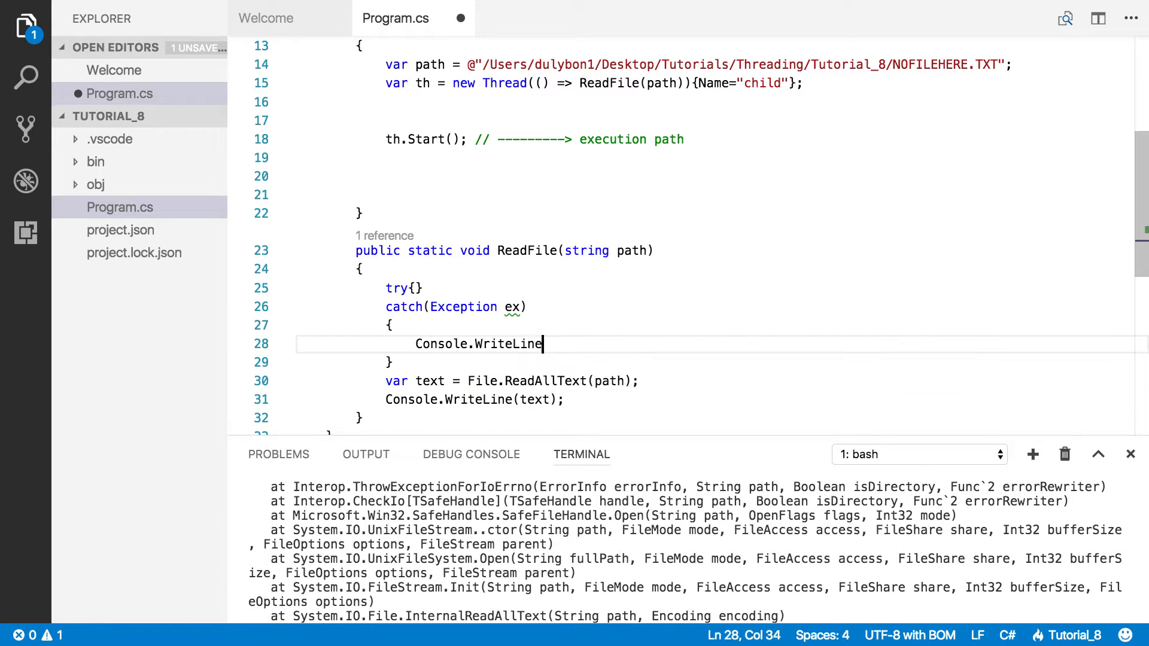
type("(")
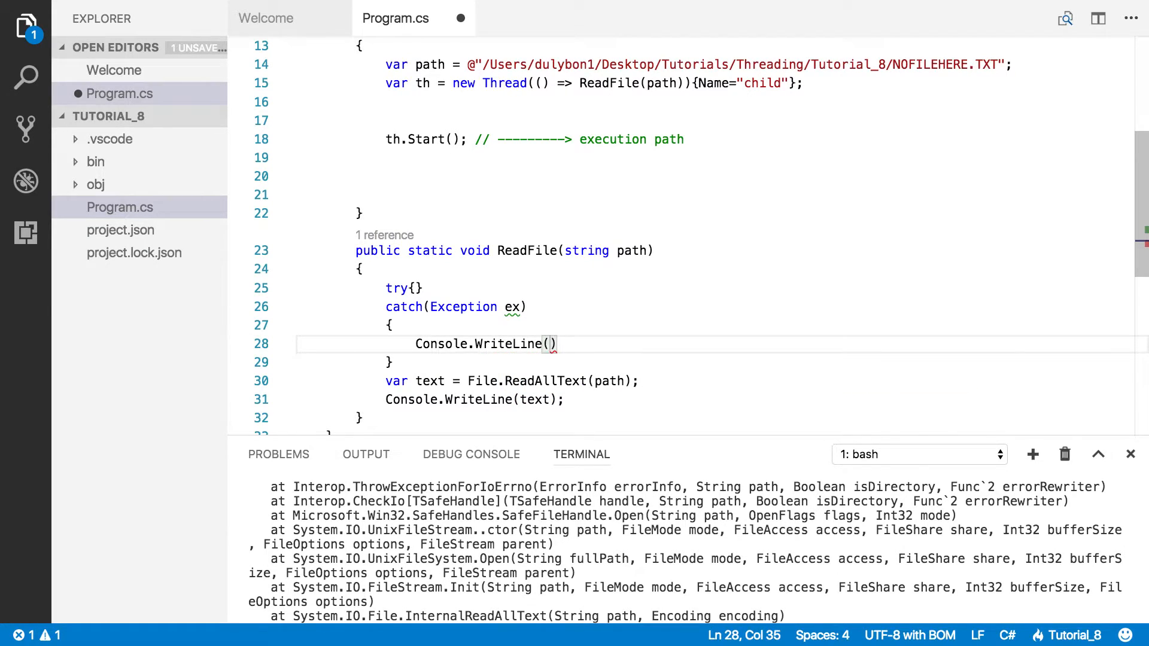
type("ex.Message")
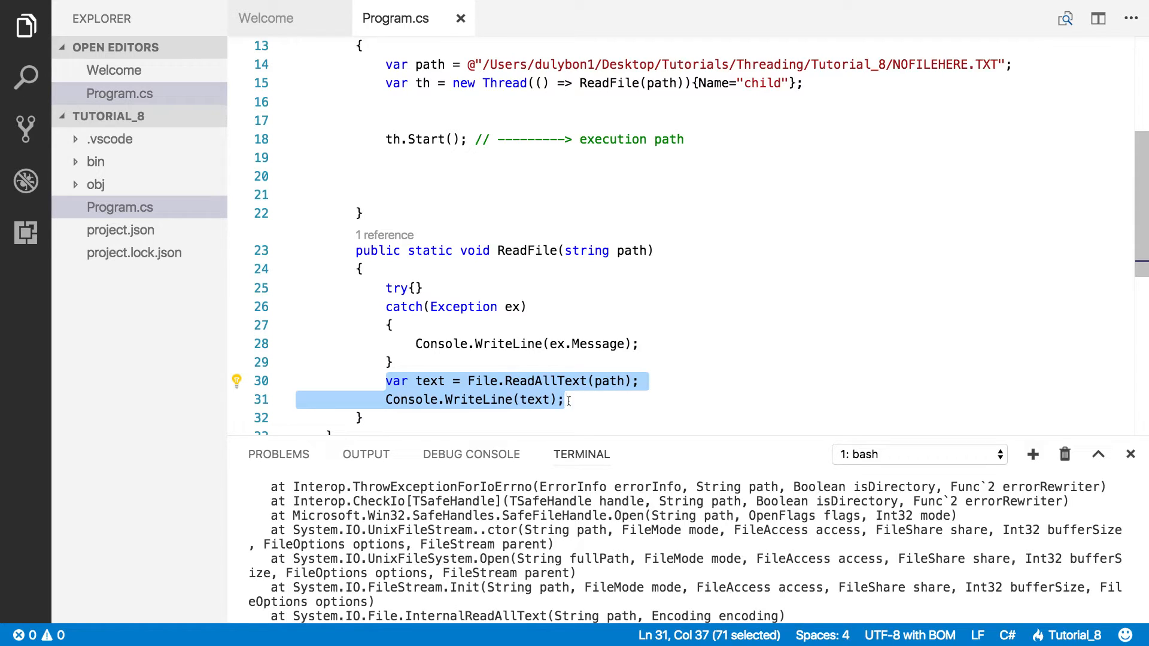
Step: Move the File.ReadAllText and Console.WriteLine(text) lines inside the try braces
key("Delete")
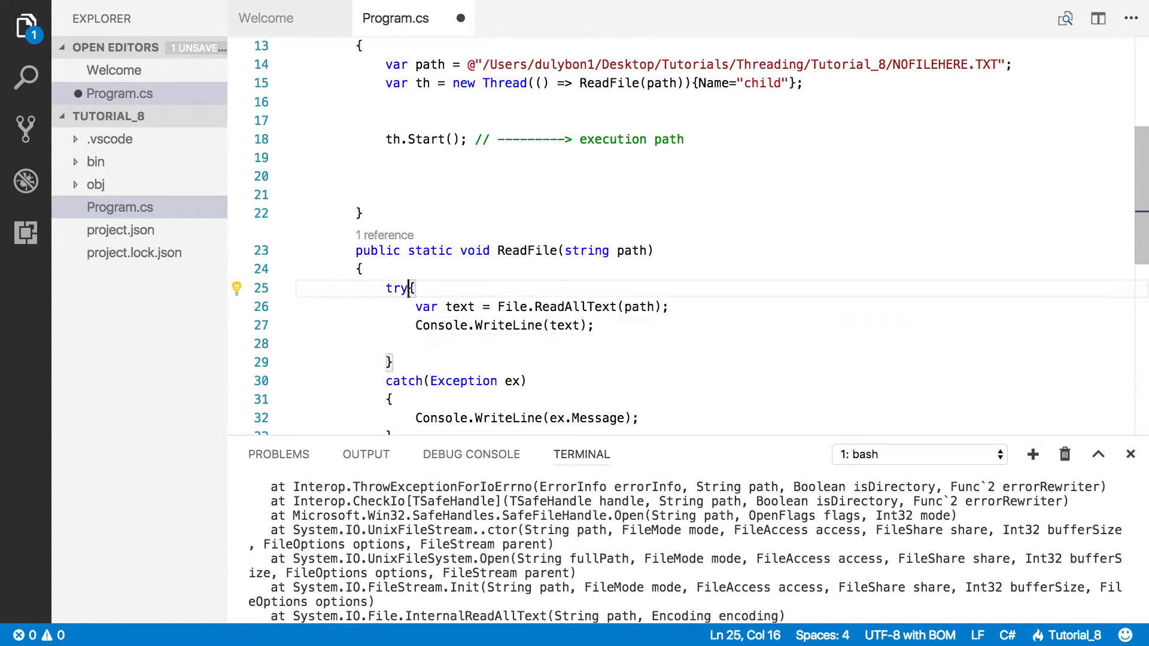
key("Enter")
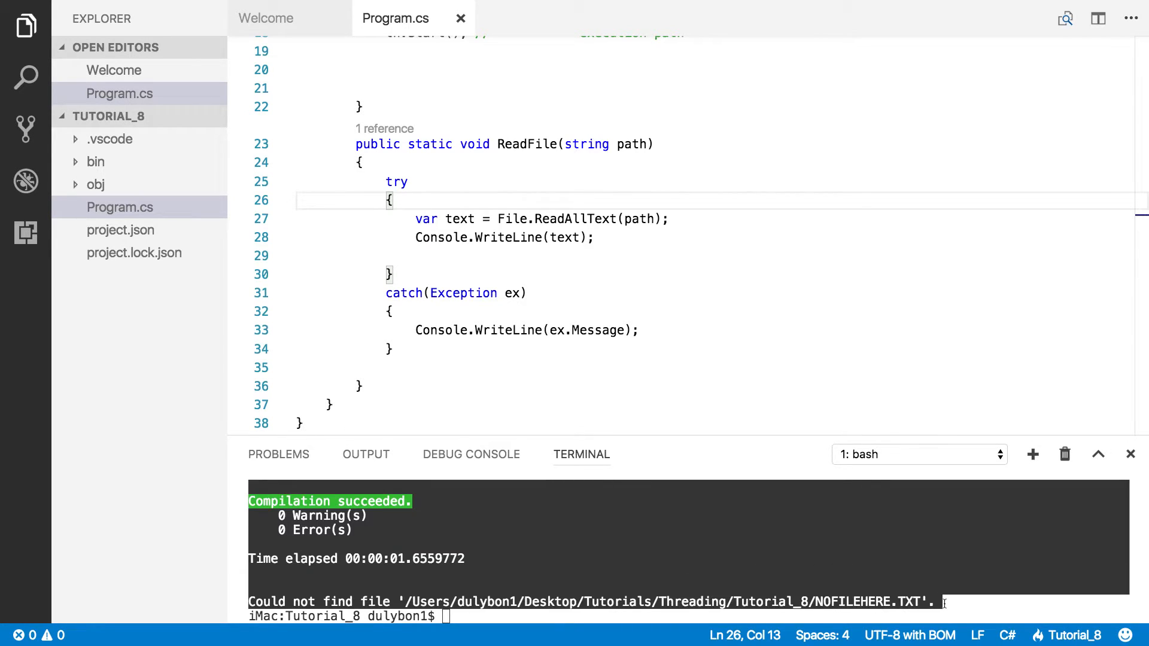
Step: Scroll the terminal to review the caught 'Could not find file' message for NOFILEHERE.TXT
scroll("up", 3)
type("for(")
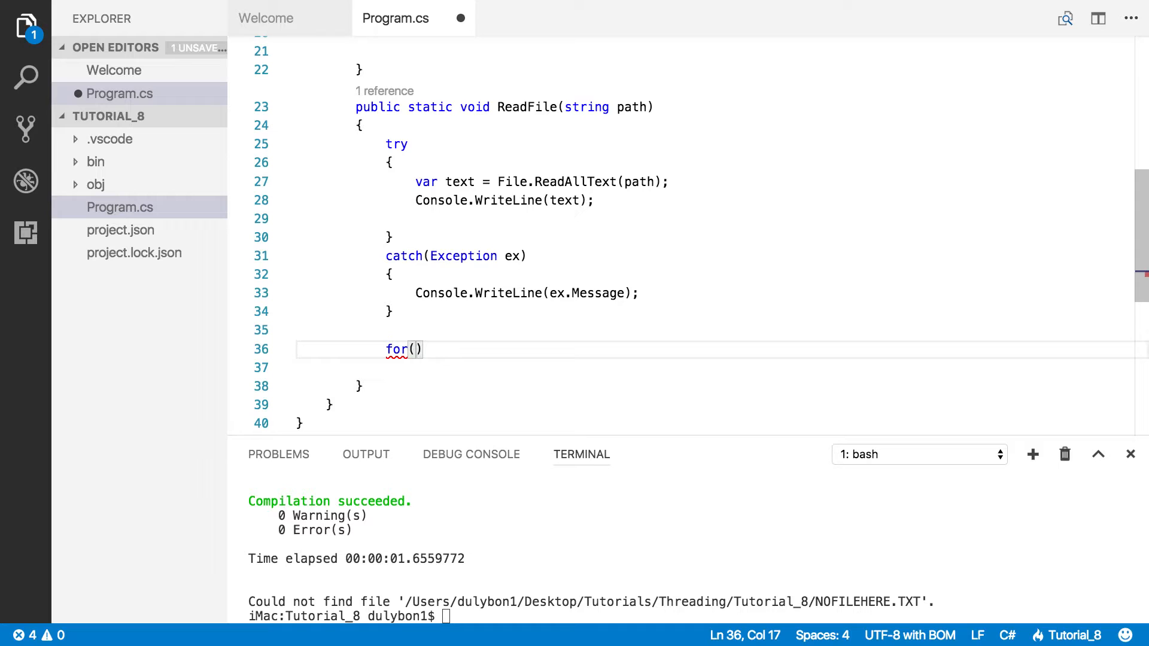
Step: Write the loop header for(var i = 0; i < 100; i++) below the catch block
type("var")
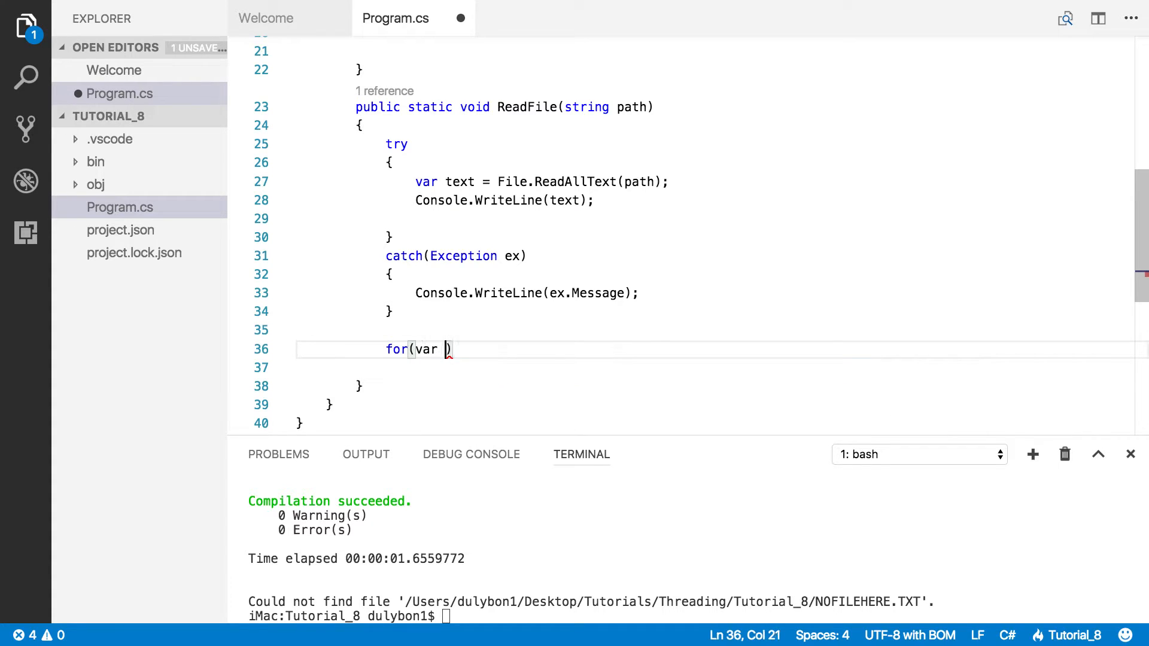
type("i =")
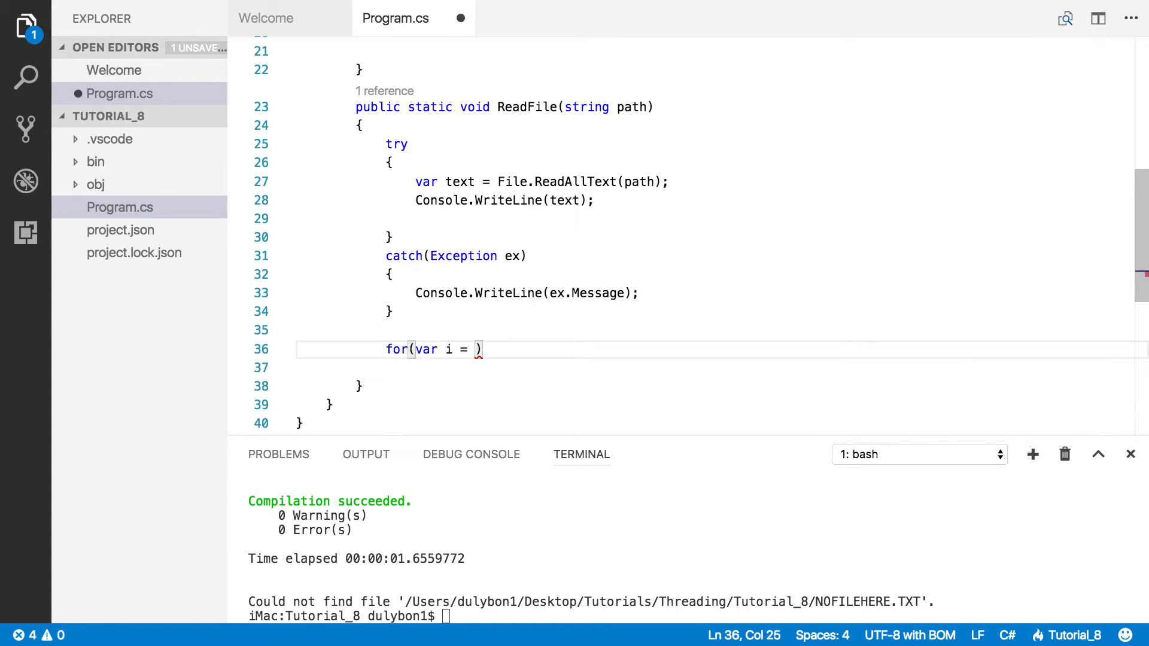
type("0; i <")
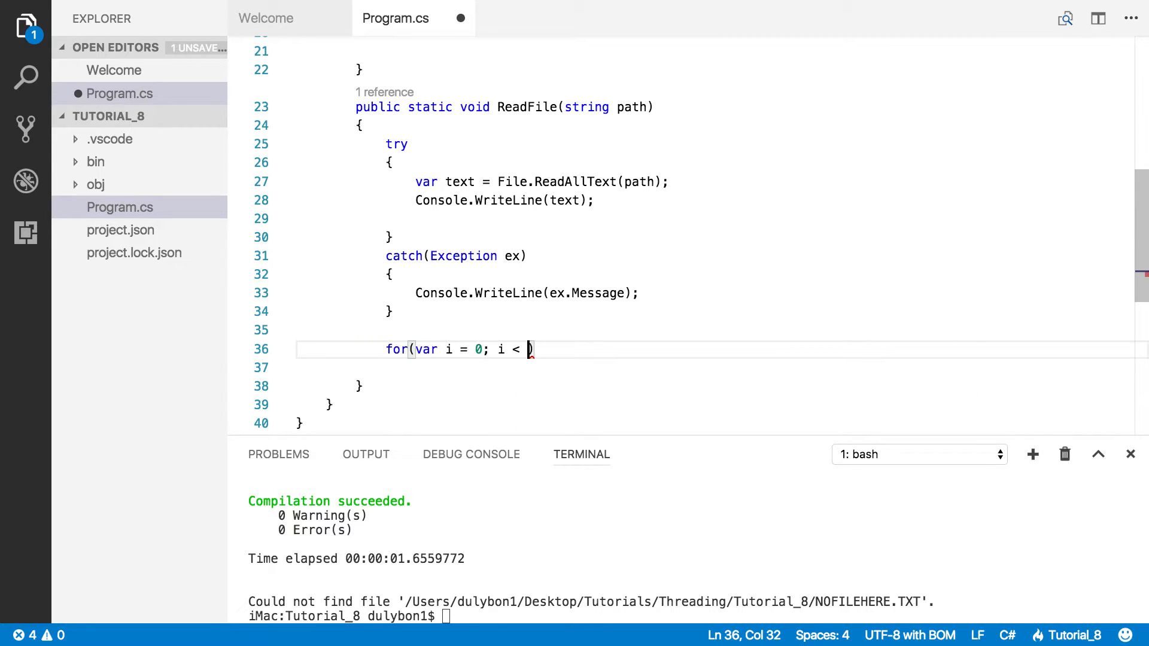
type("100")
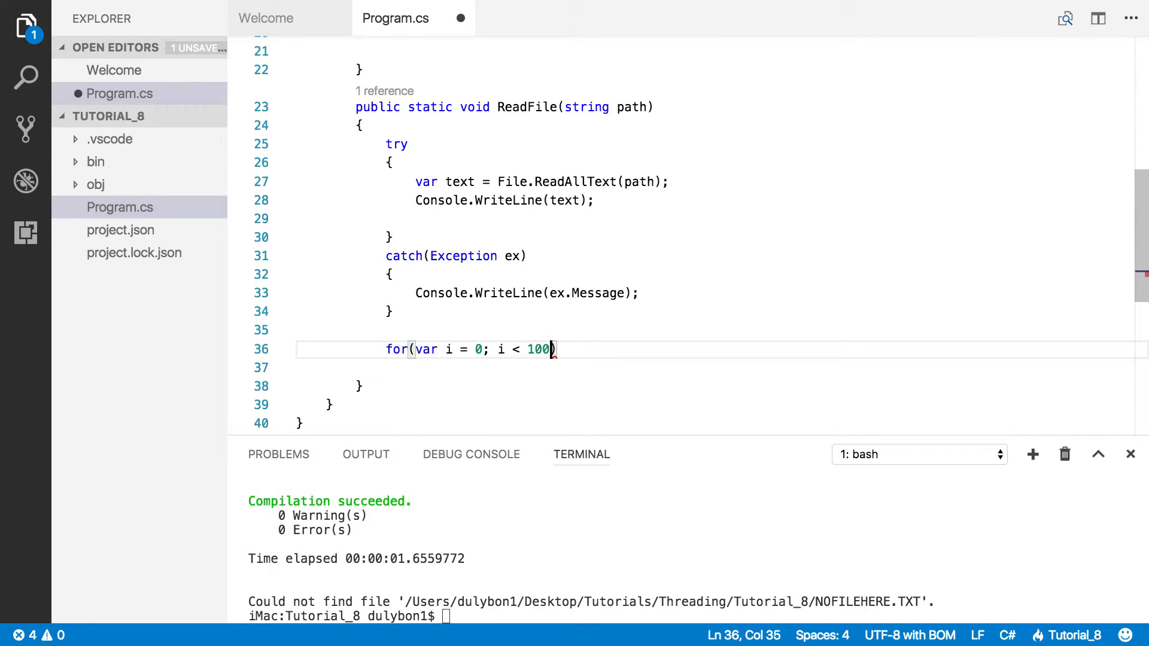
type("\"; \"")
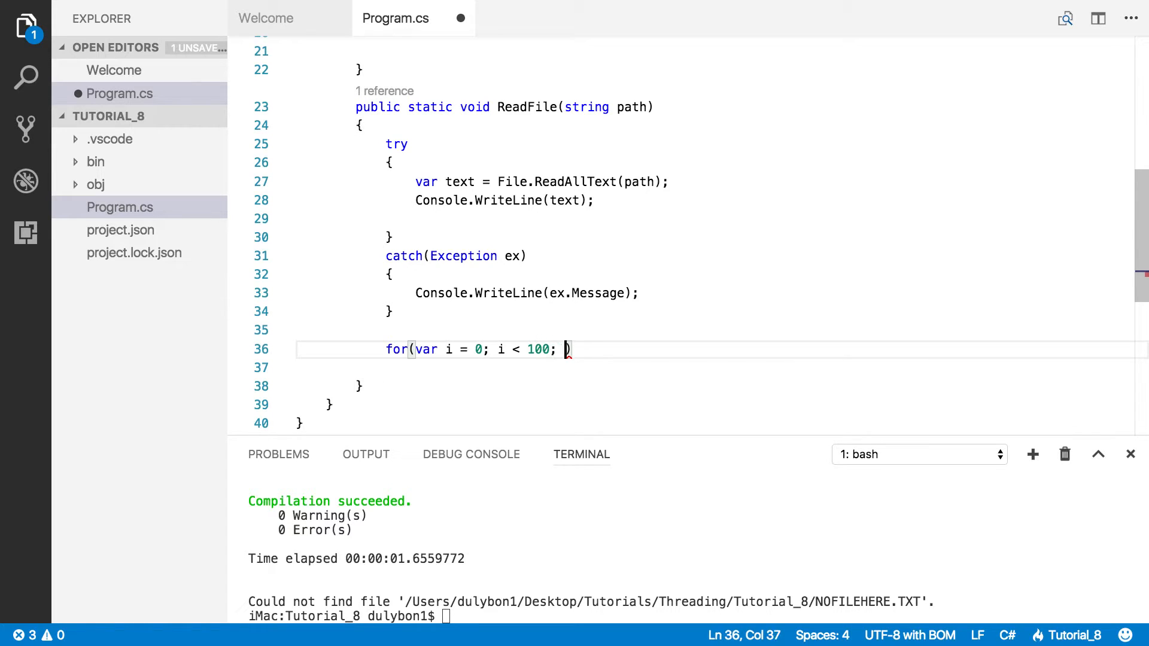
type("i++")
left_click(722, 367)
type("{")
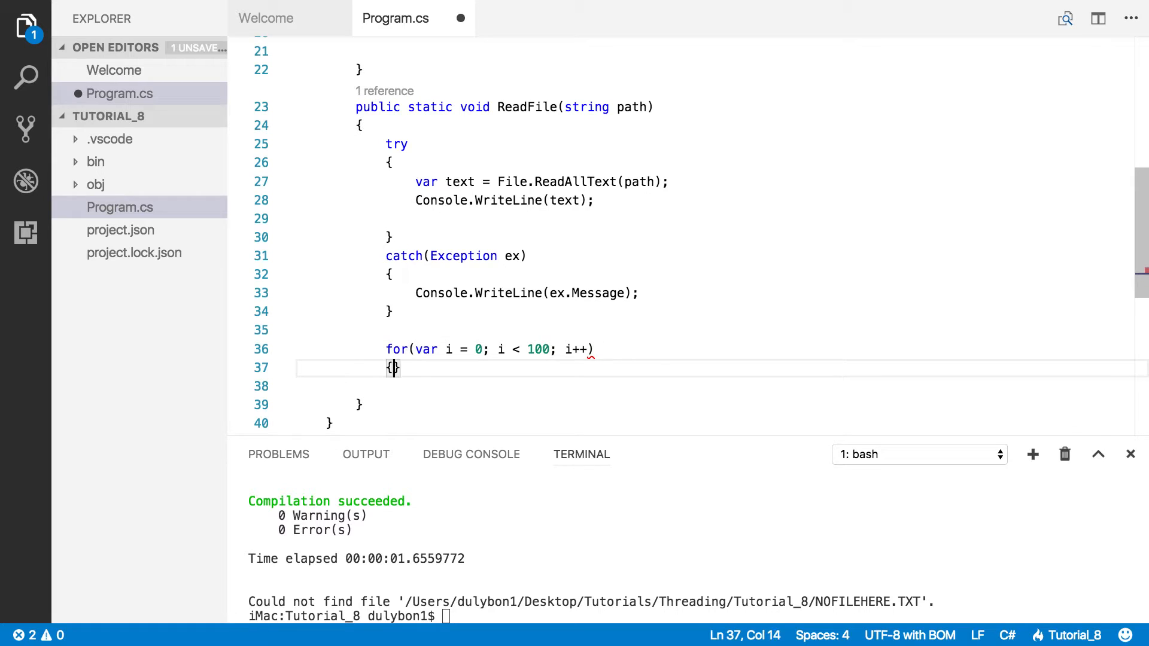
Step: Give the loop body Console.Write($" {i}"); so it prints each number
type("C")
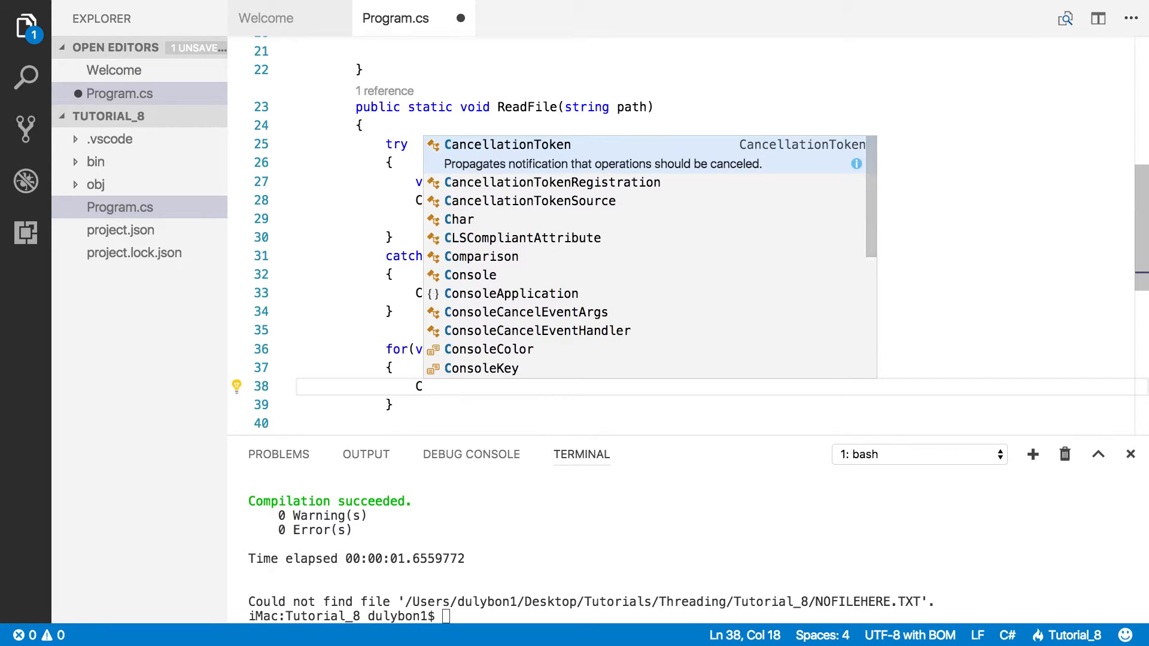
type("onsole.W")
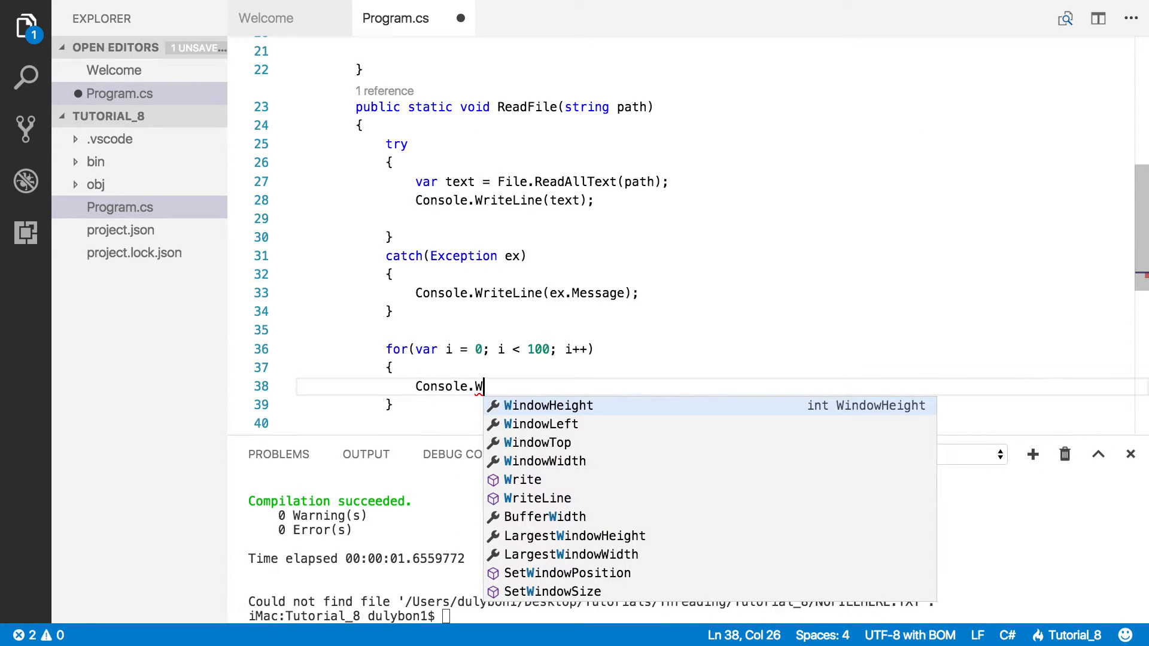
type("rite")
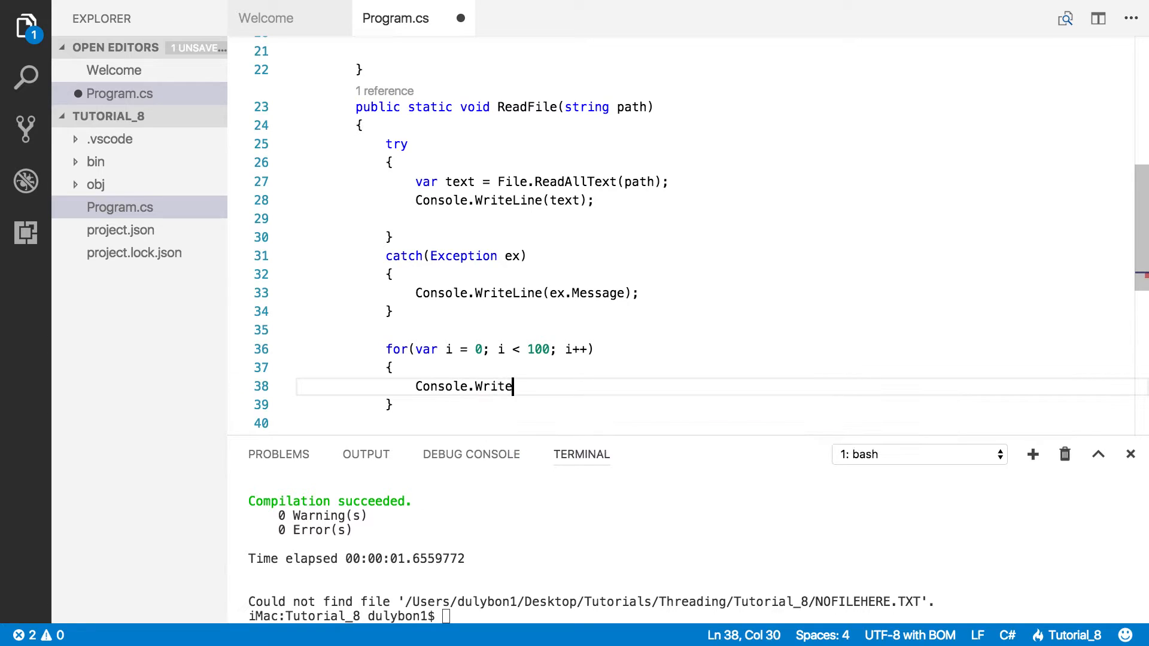
type("(")
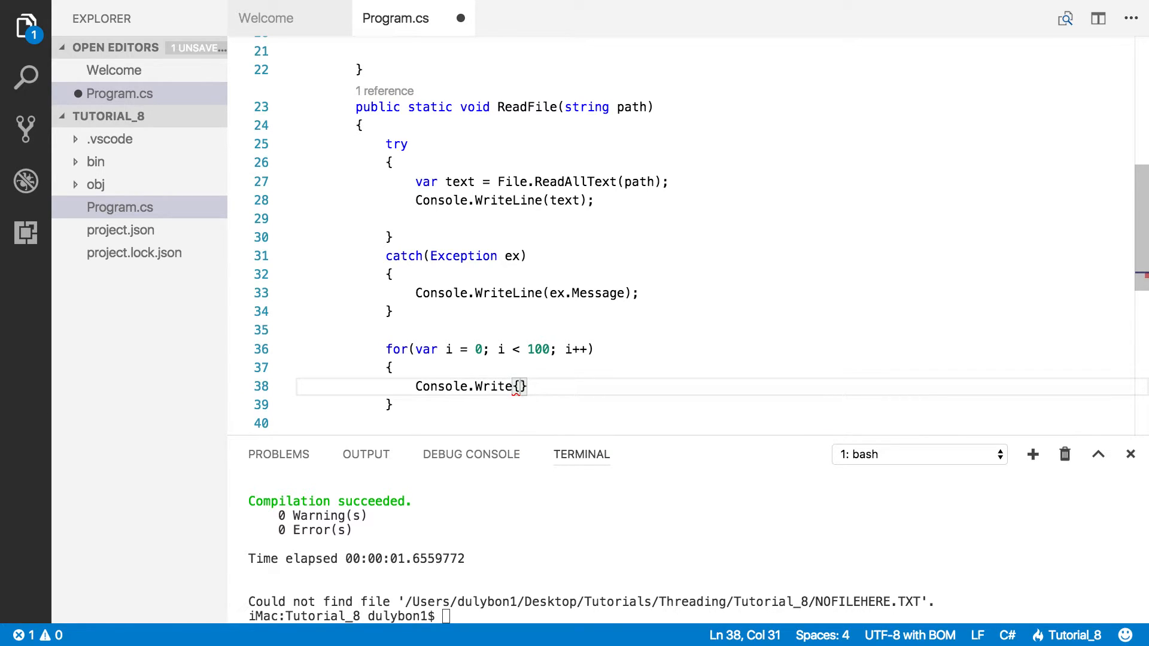
type("$")
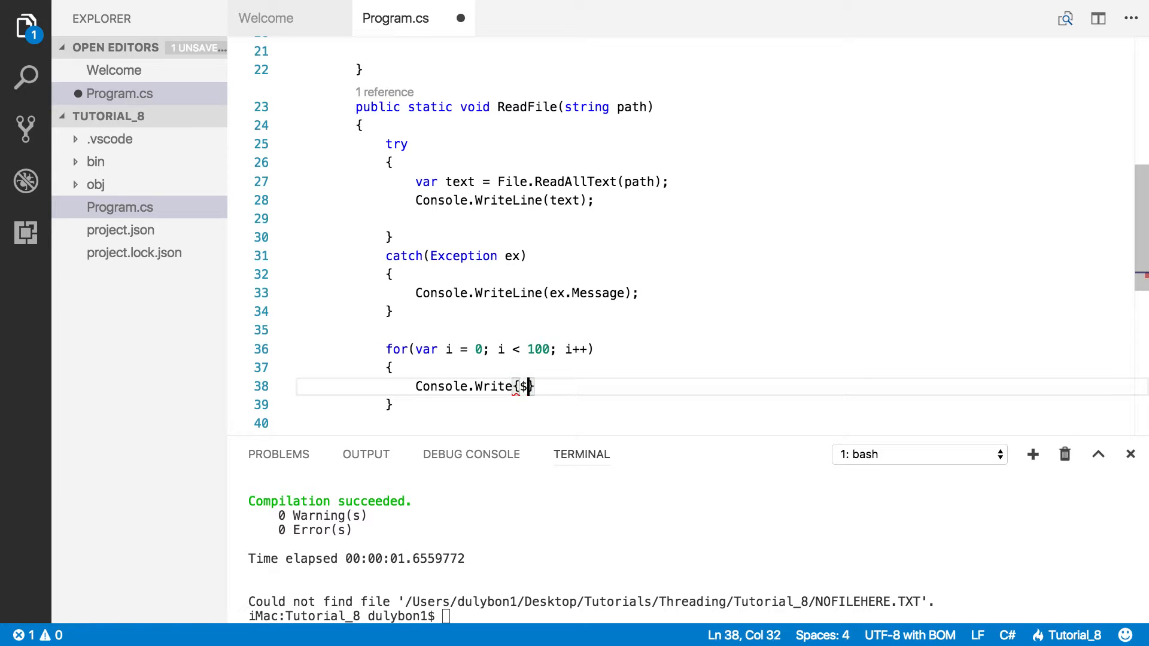
type("\"{}\"}")
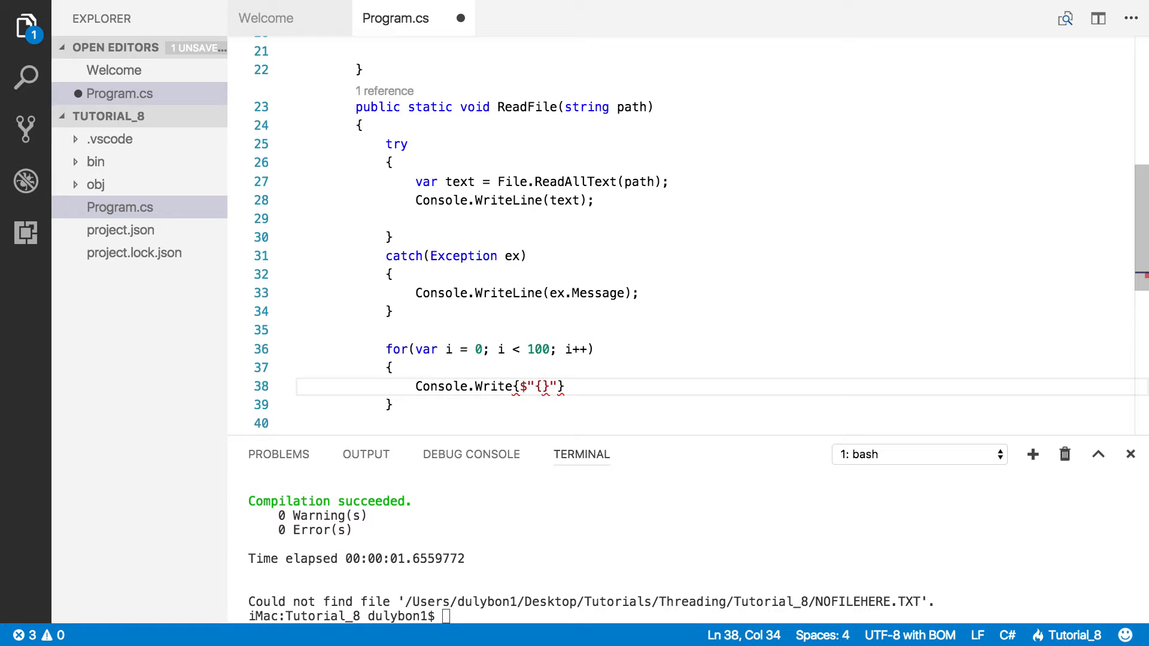
type("i")
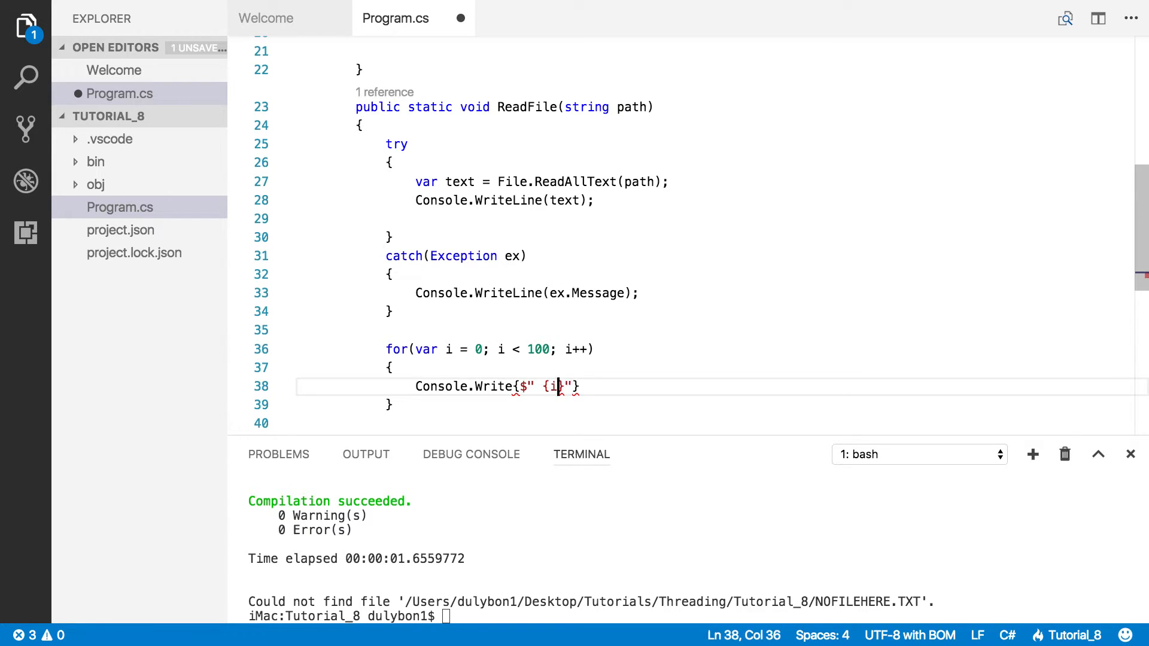
type("}")
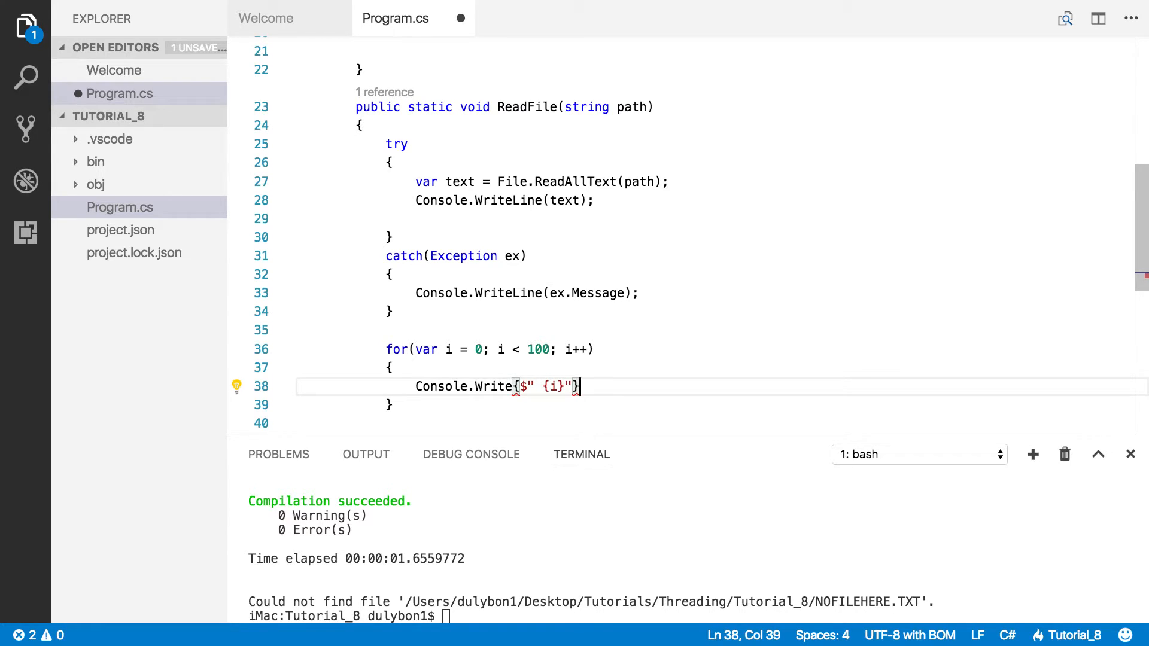
type(";")
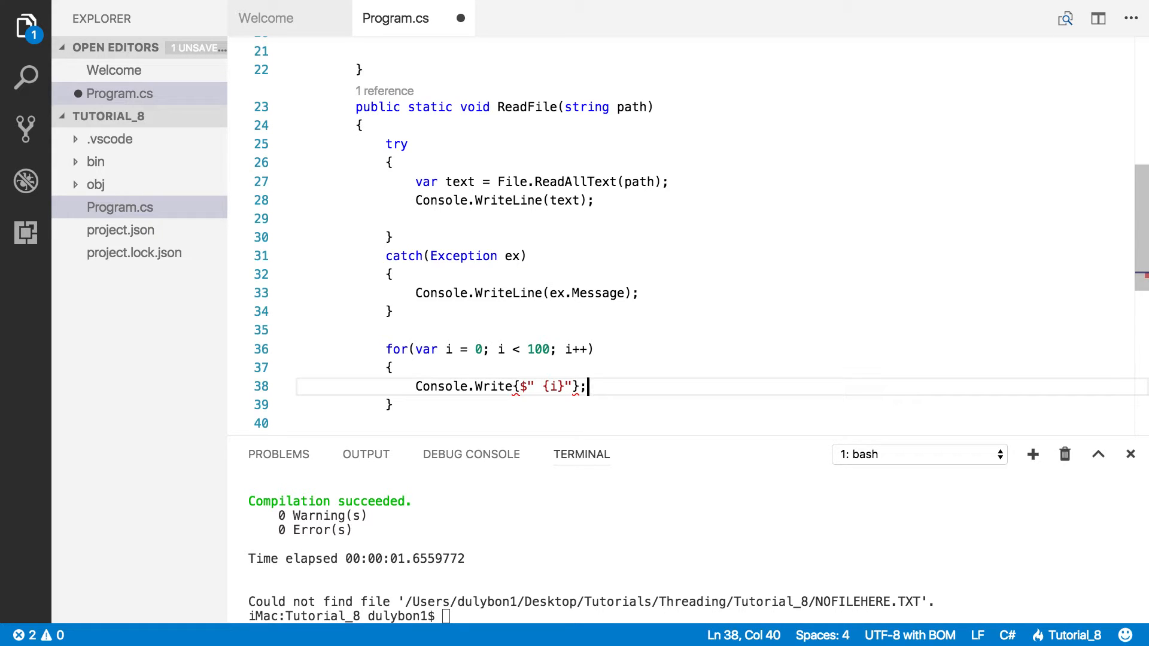
left_click(514, 386)
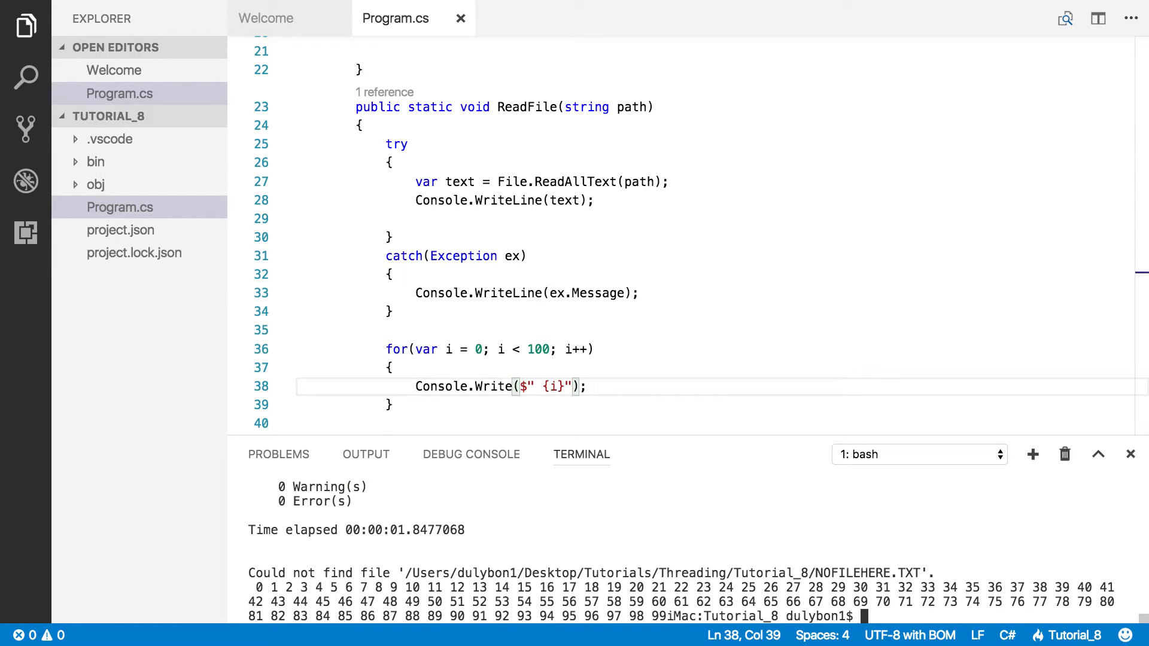
mouse_move(626, 306)
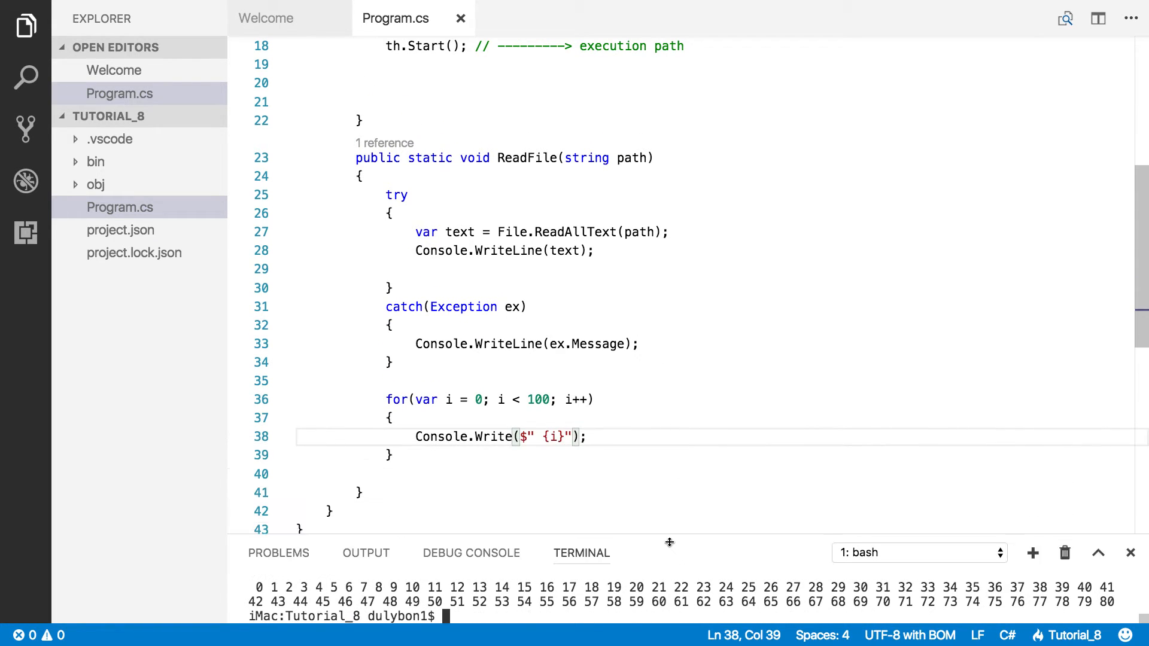
scroll("up", 3)
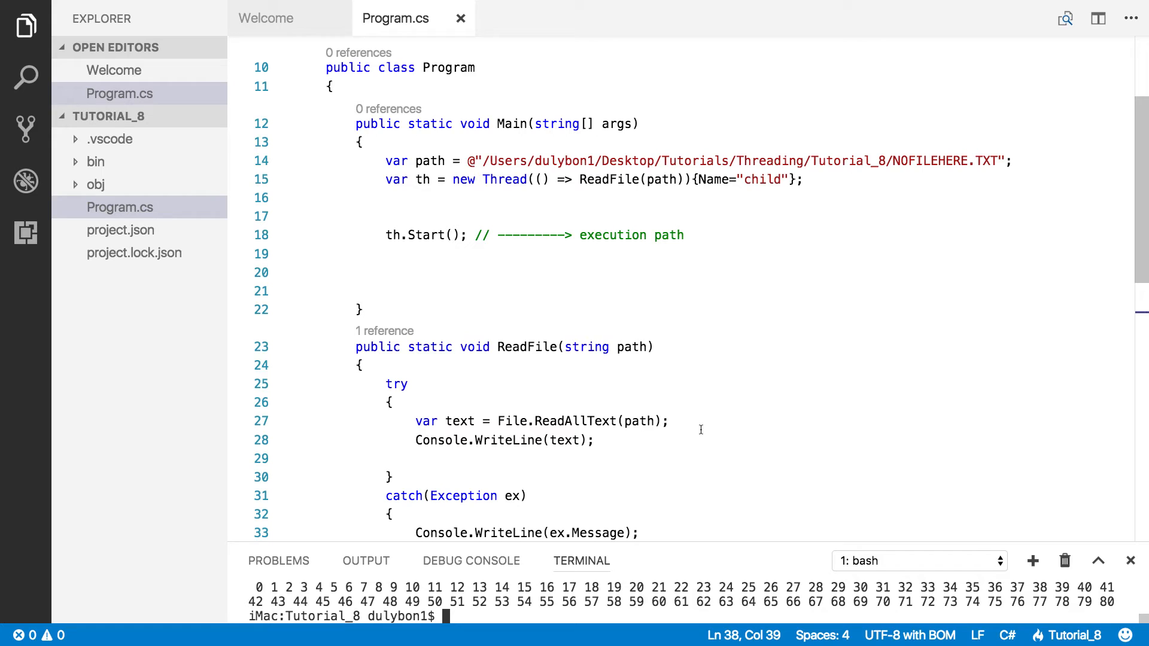
mouse_move(591, 412)
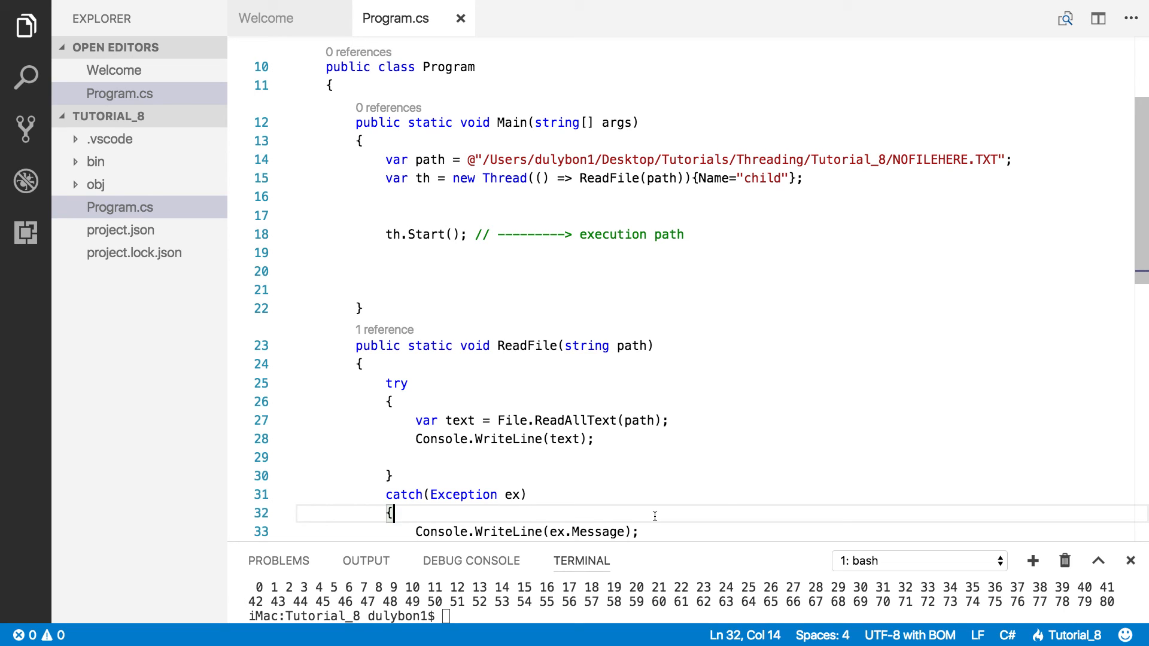
scroll("up", 3)
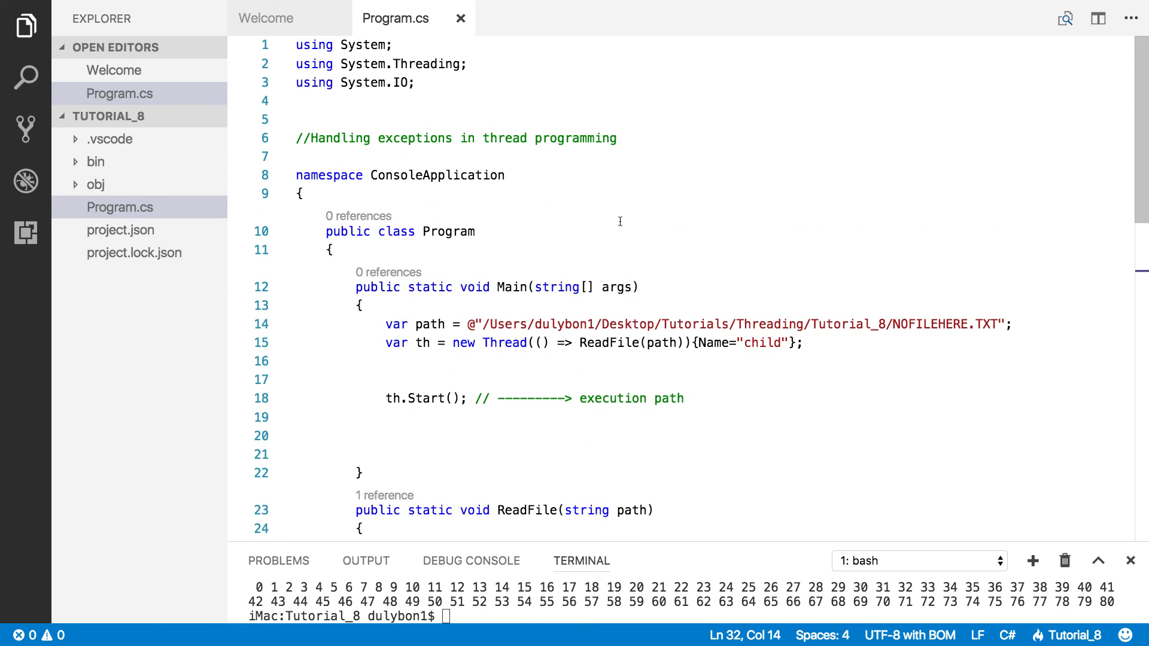